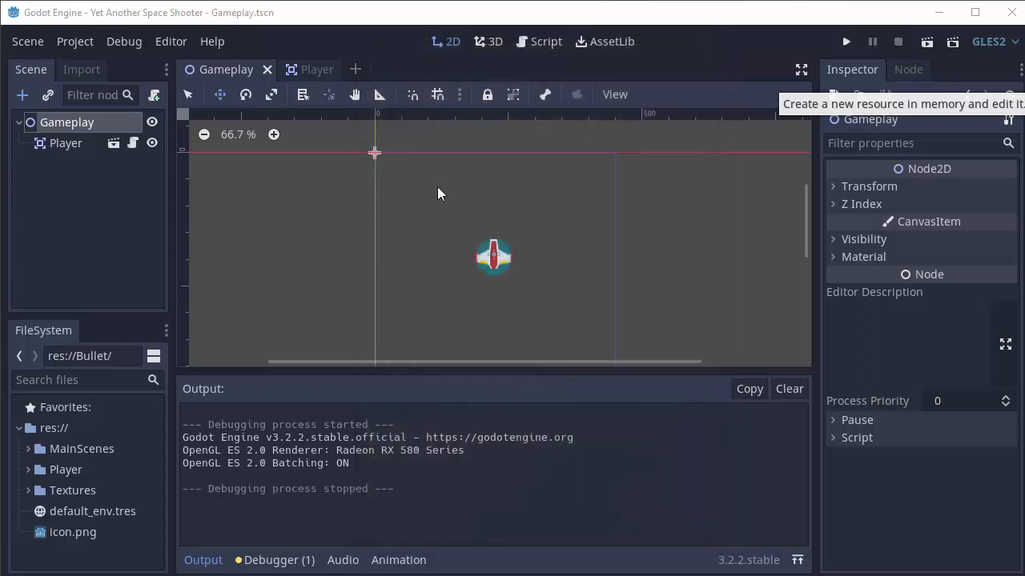
mouse_move(472, 224)
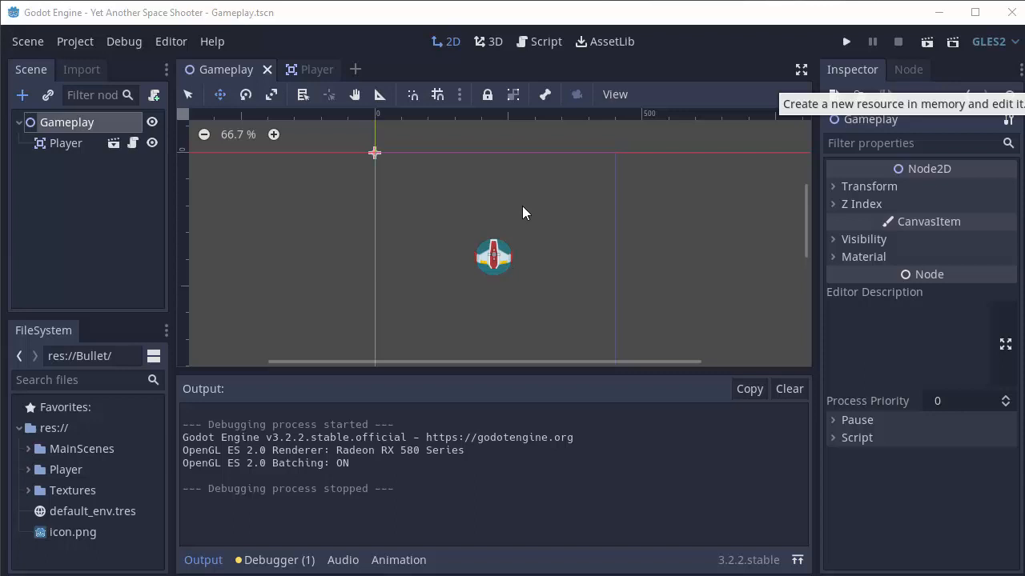
mouse_move(554, 170)
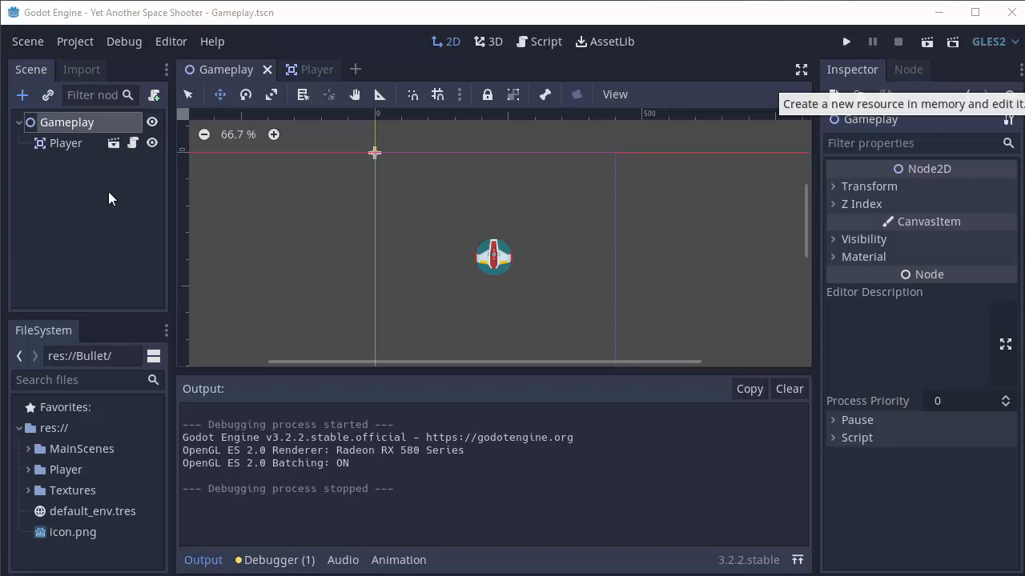
mouse_move(124, 197)
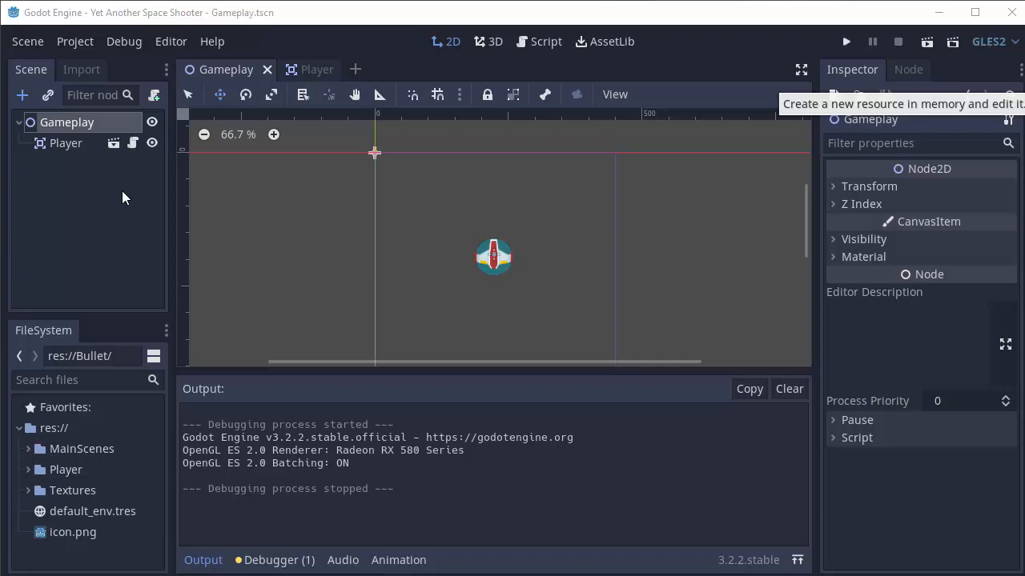
Start a new 2D scene, add an Area2D, make it the root and delete the leftover Node2D.
left_click(66, 142)
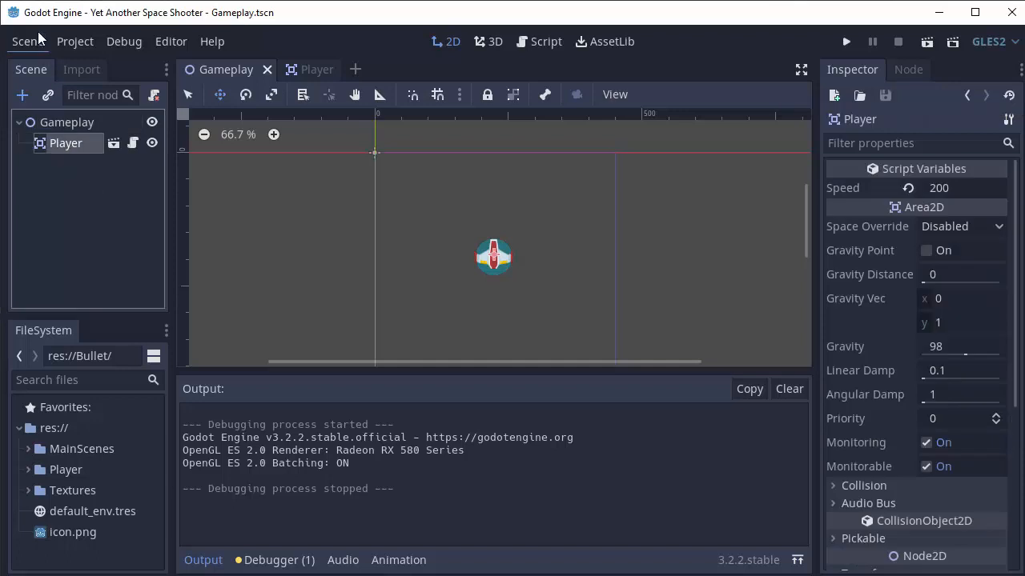
left_click(417, 69)
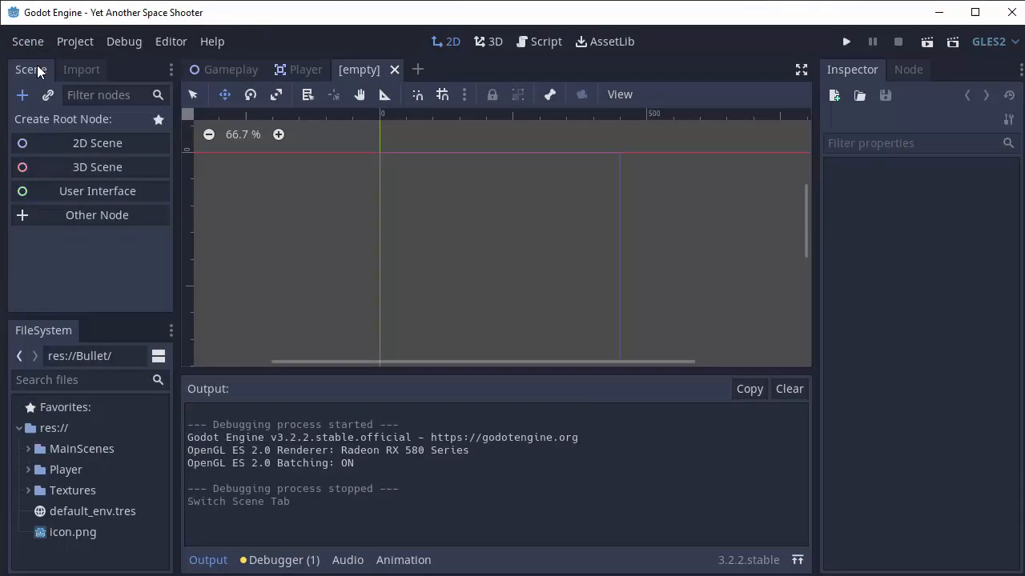
mouse_move(97, 143)
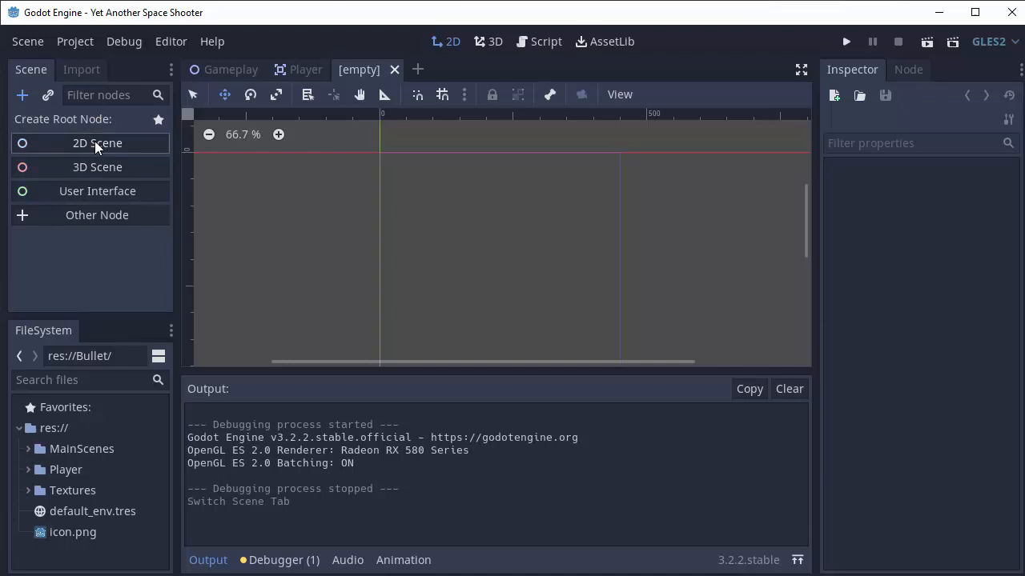
left_click(97, 143)
type("area2")
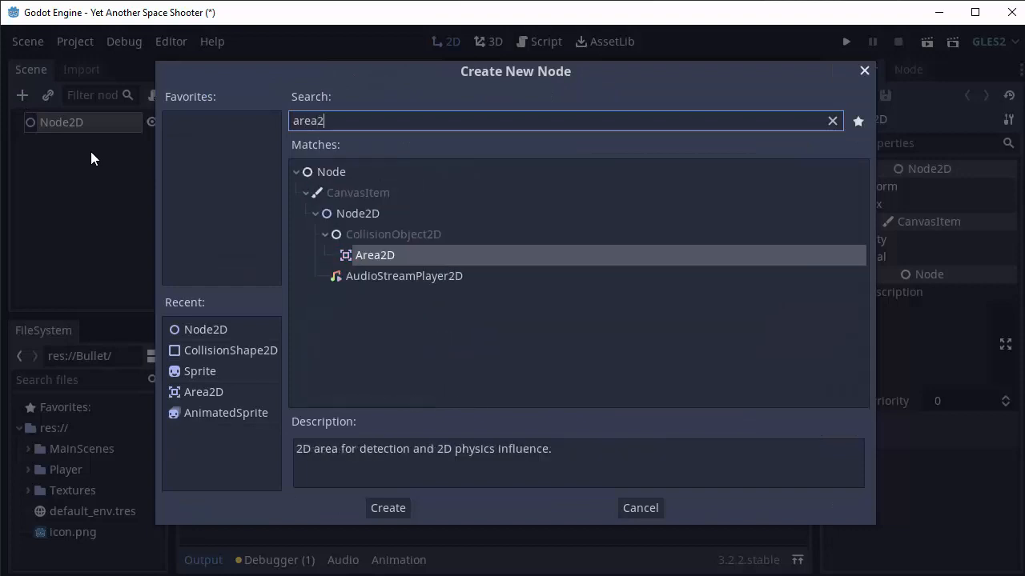
left_click(387, 508)
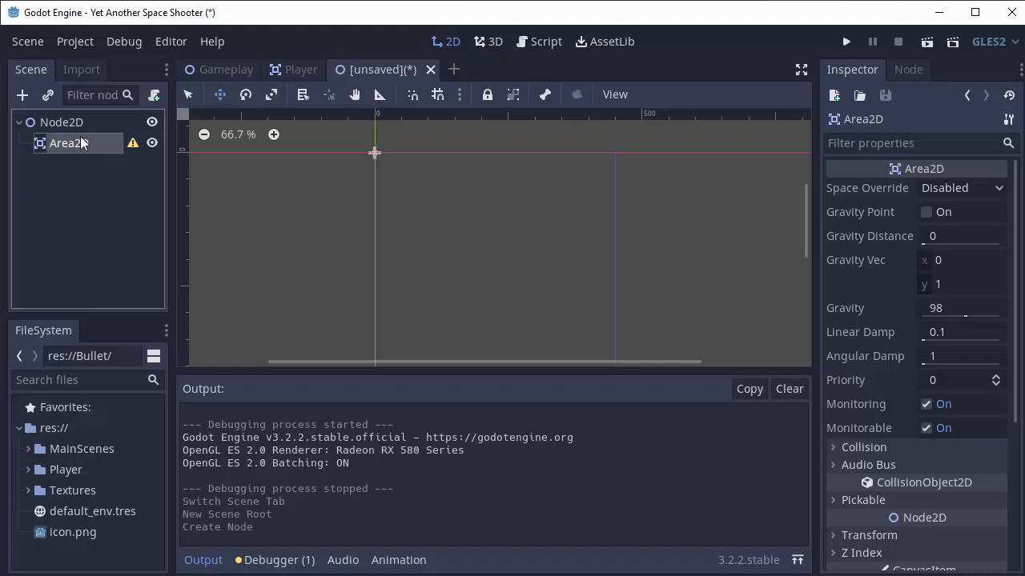
right_click(67, 143)
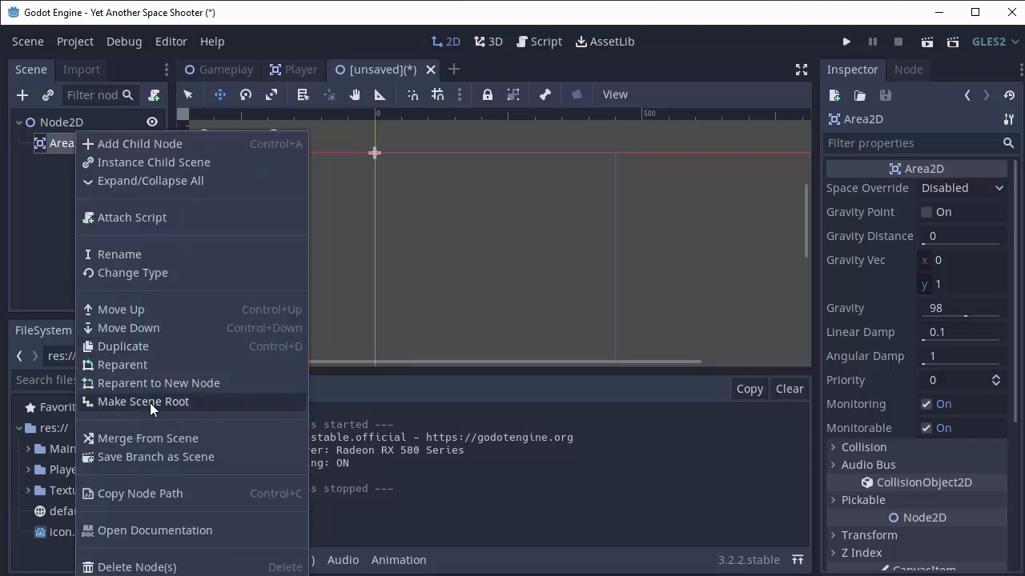
left_click(143, 401)
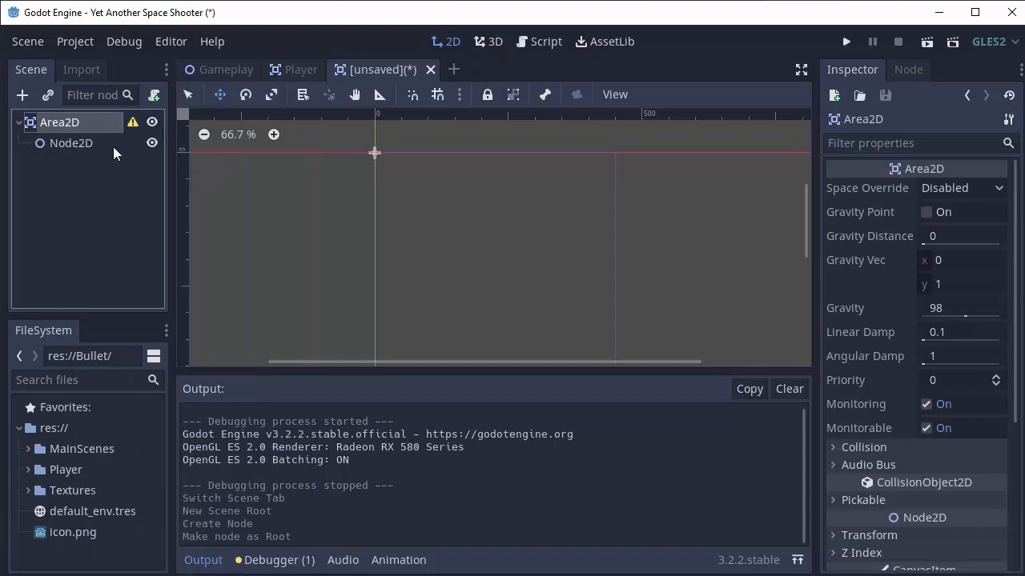
mouse_move(72, 143)
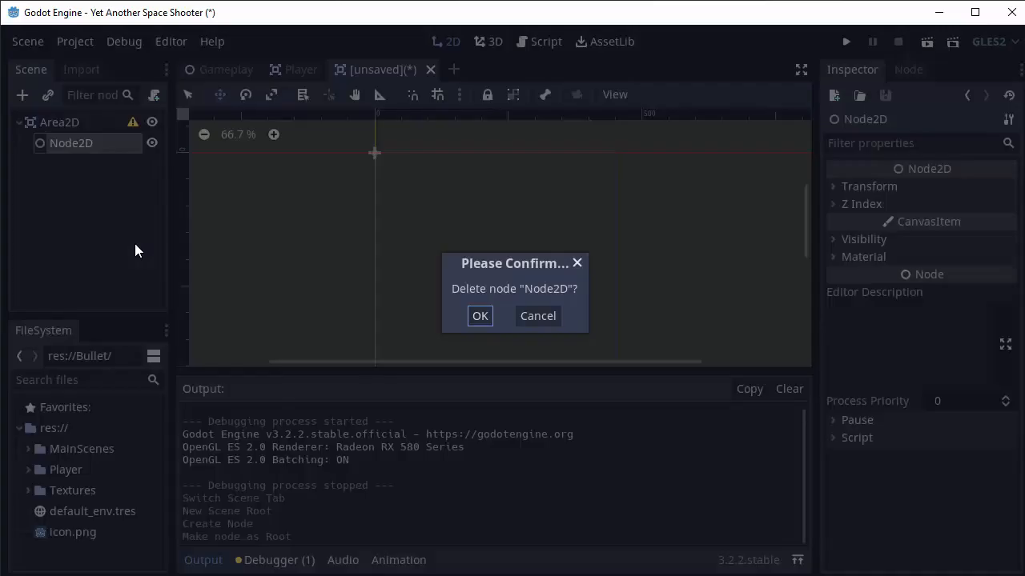
left_click(479, 315)
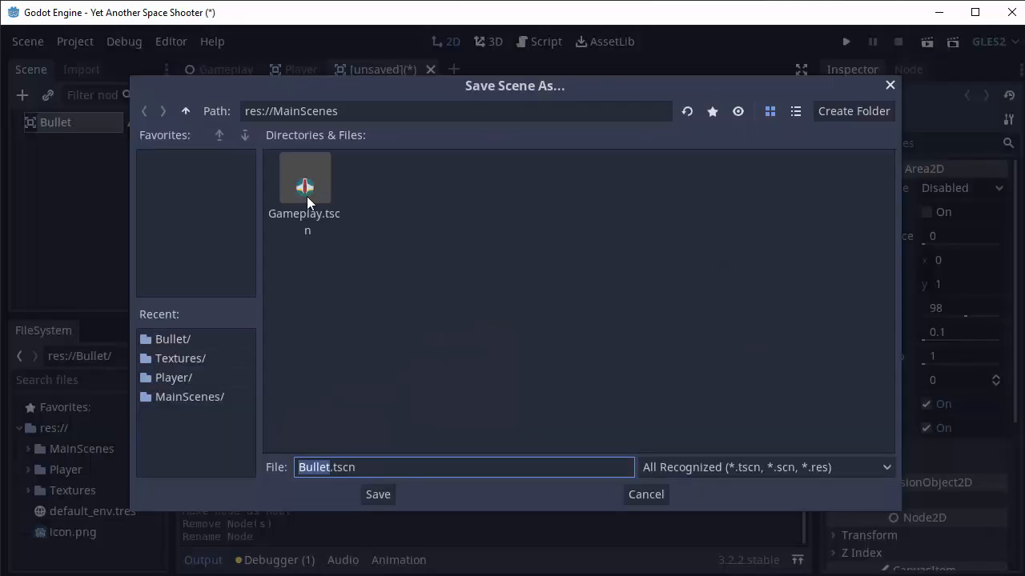
Save the scene as Bullet.tscn in a newly created res://Bullet folder.
left_click(185, 110)
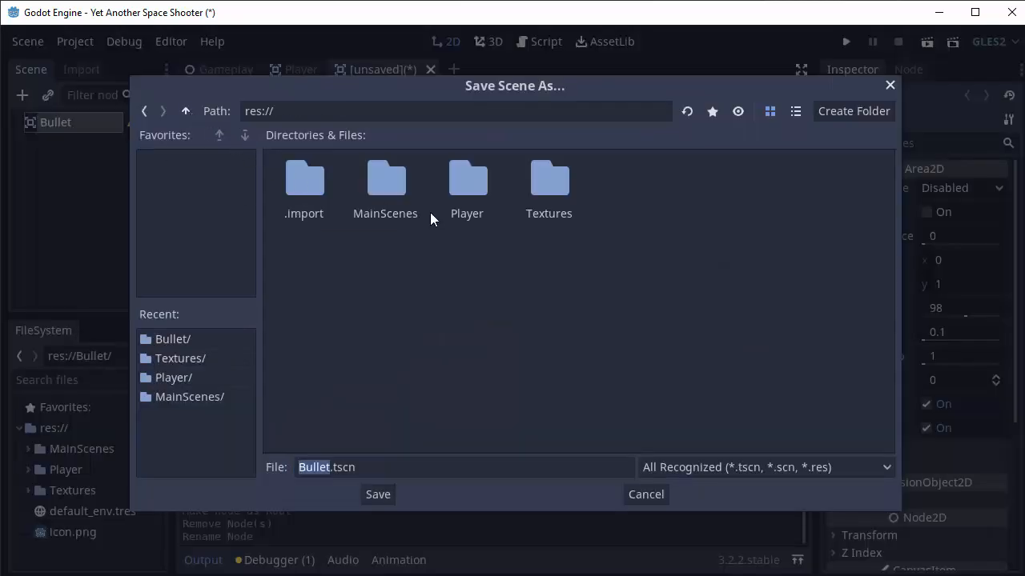
right_click(460, 288)
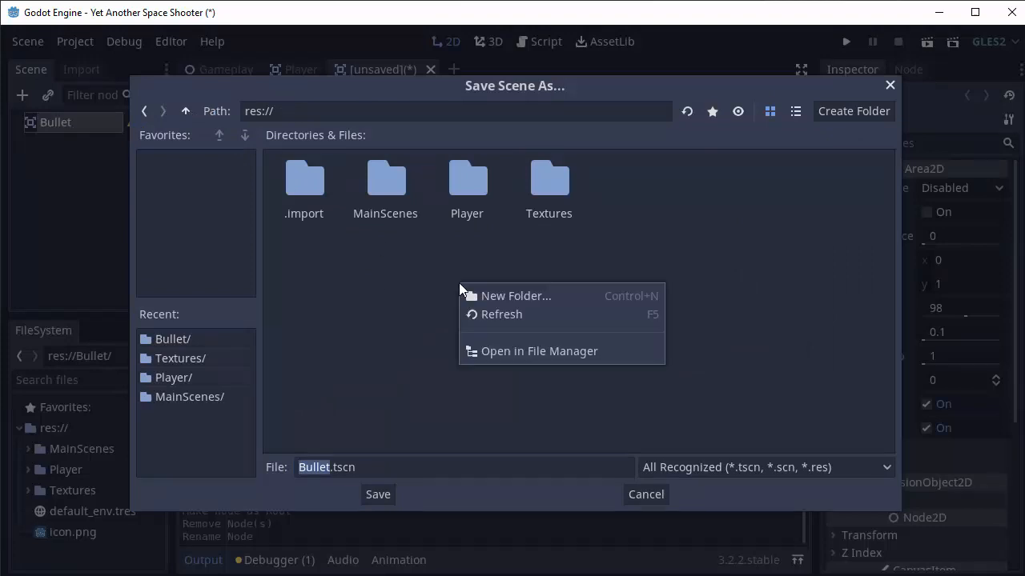
left_click(516, 295)
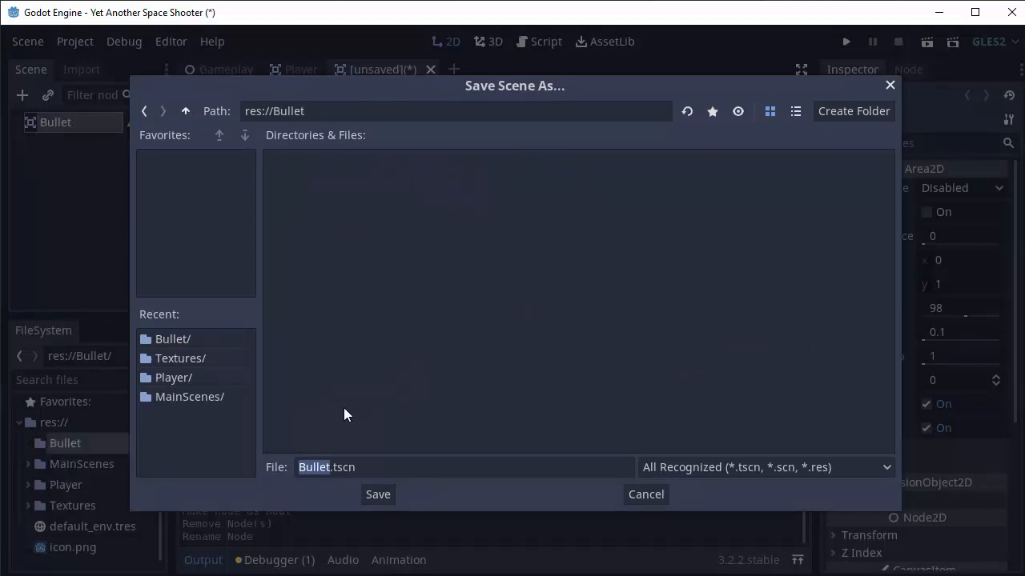
left_click(377, 494)
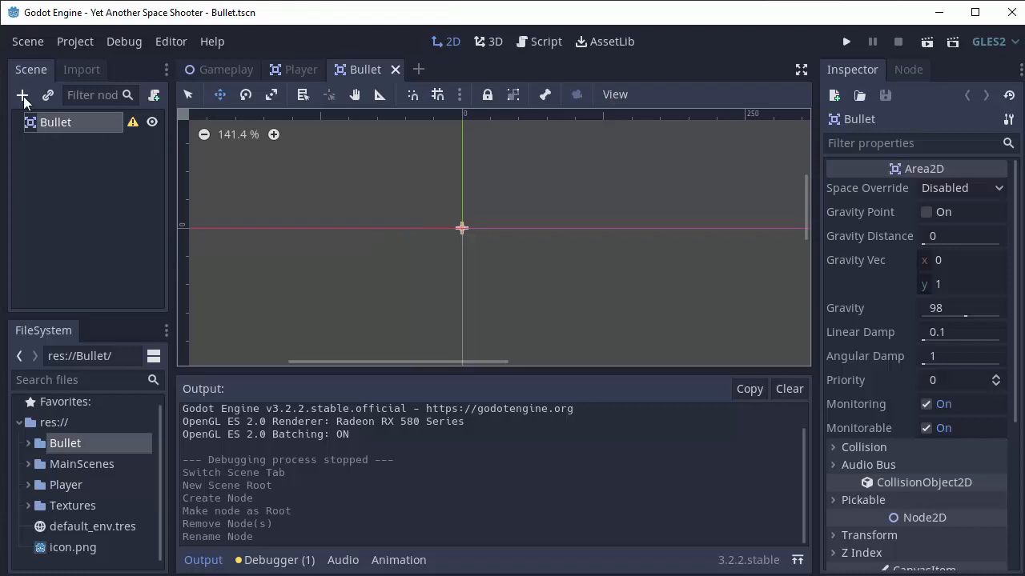
Add a Sprite child under Bullet that displays laserRed.png, then reselect Bullet.
left_click(22, 96)
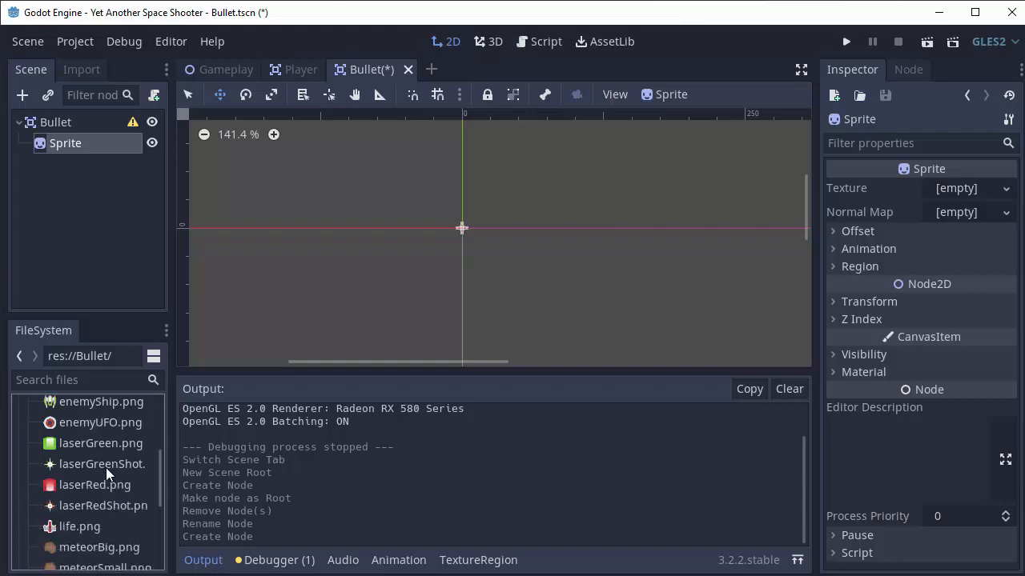
left_click(95, 484)
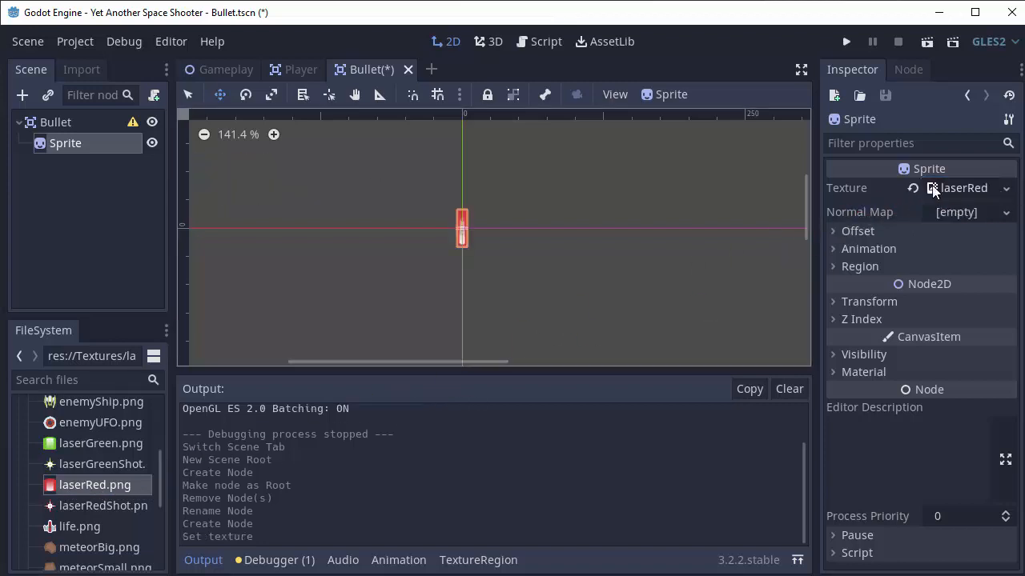
left_click(55, 122)
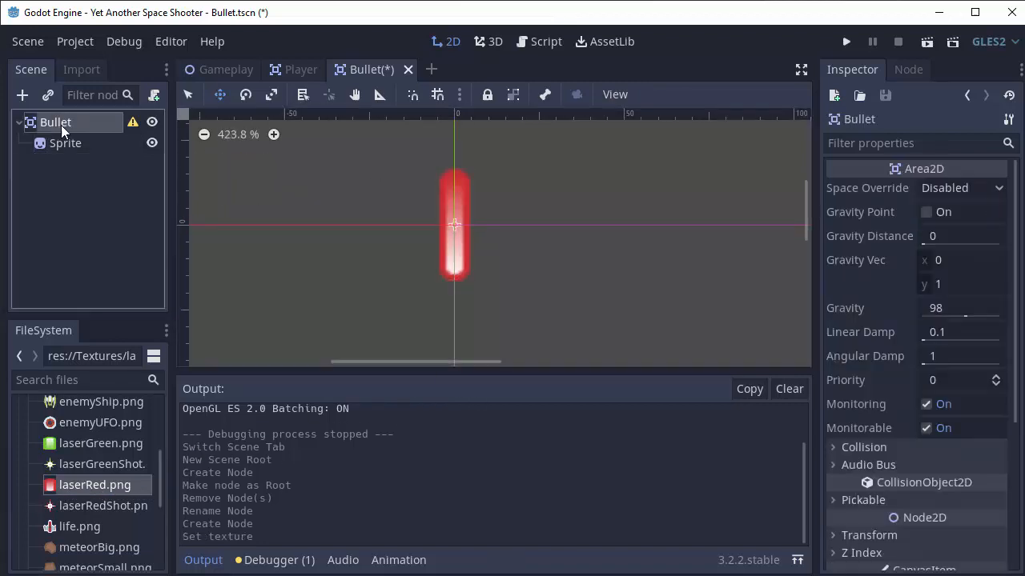
mouse_move(544, 213)
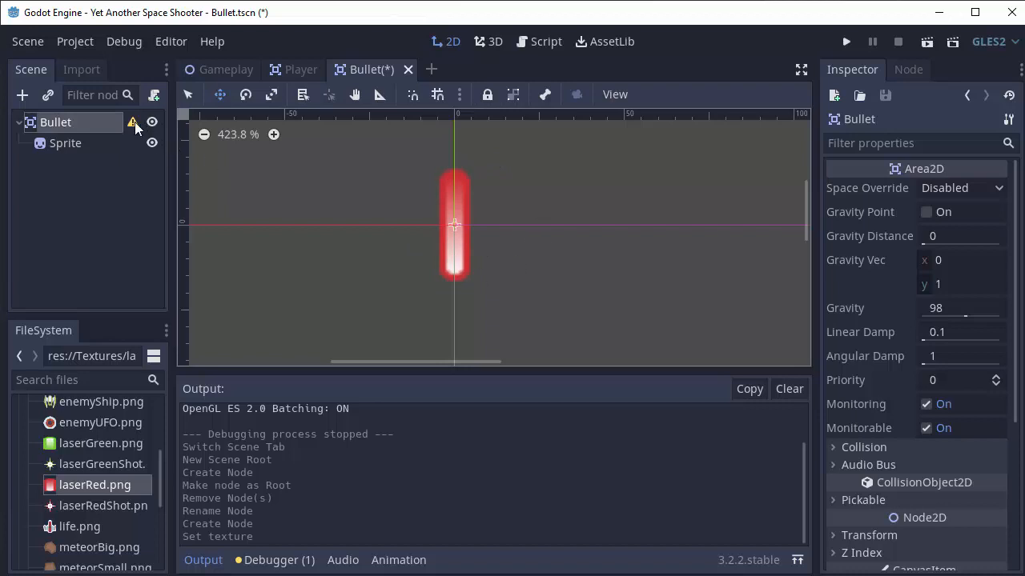
mouse_move(133, 122)
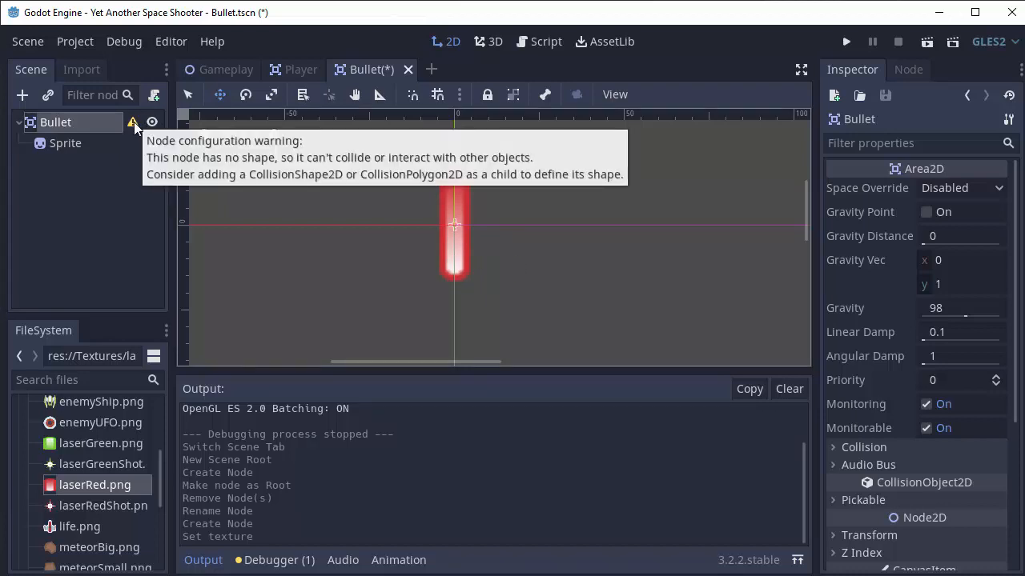
mouse_move(114, 152)
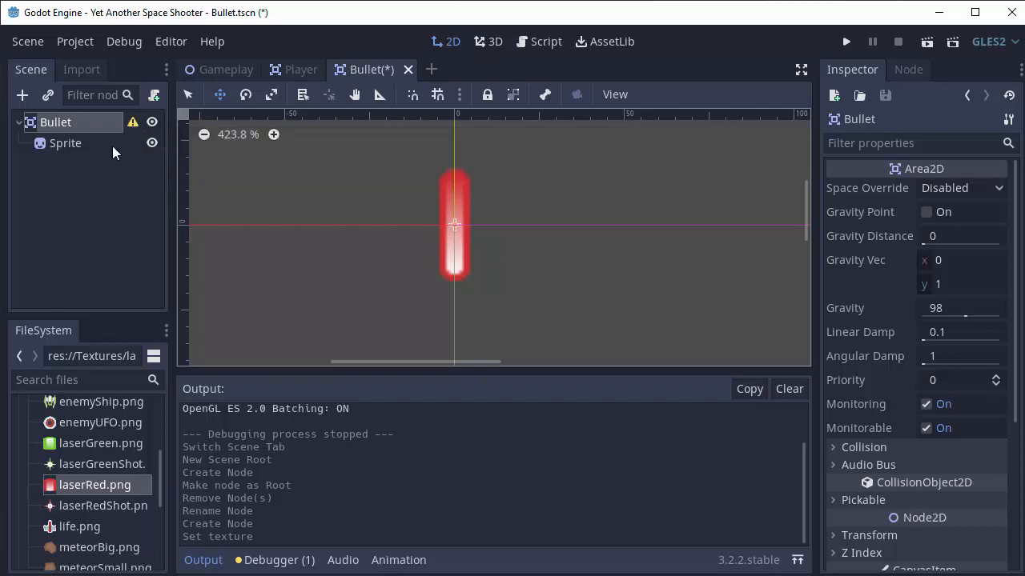
Add a CollisionShape2D child to the Bullet node.
left_click(56, 122)
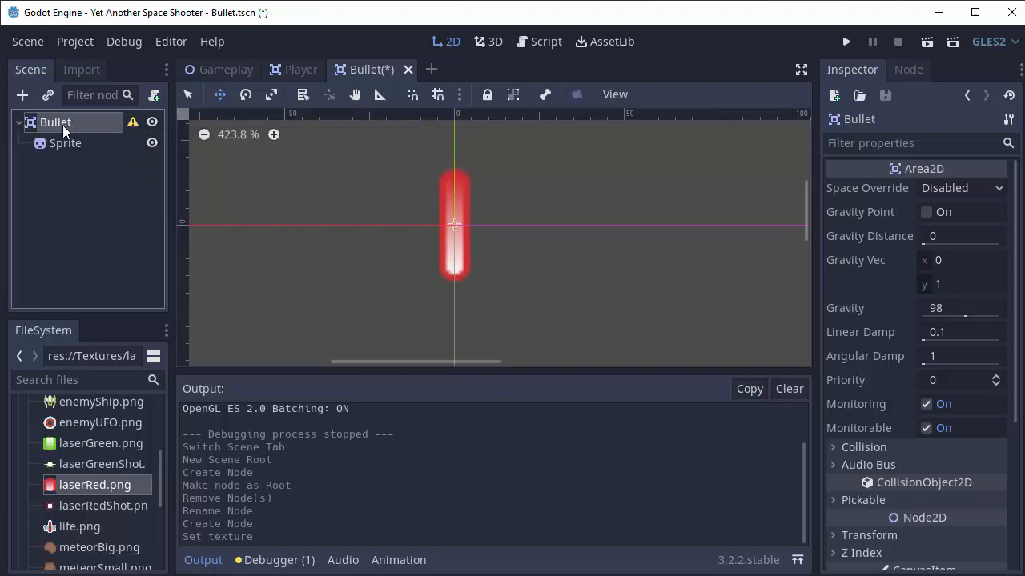
left_click(23, 95)
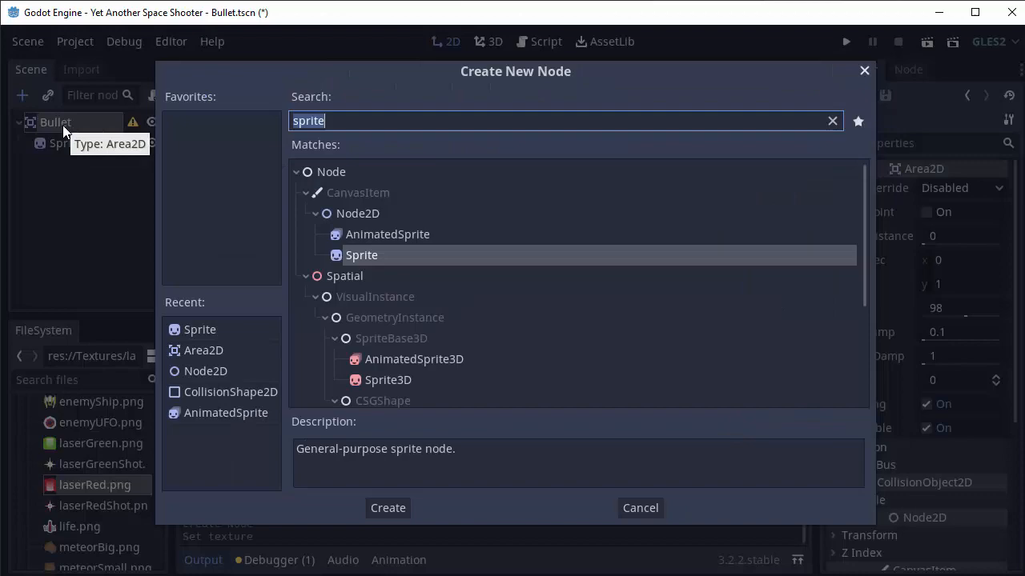
left_click(387, 508)
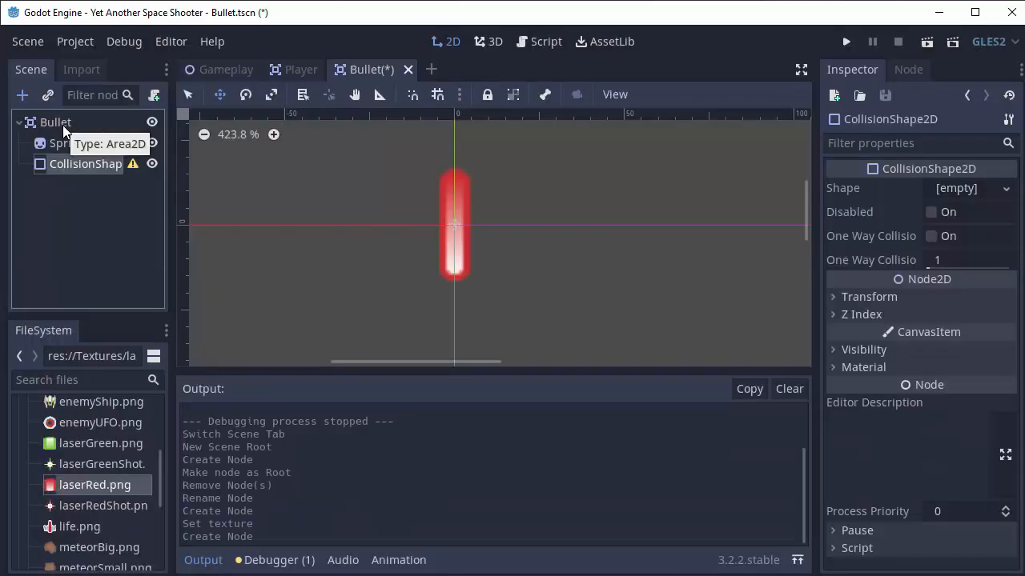
mouse_move(419, 180)
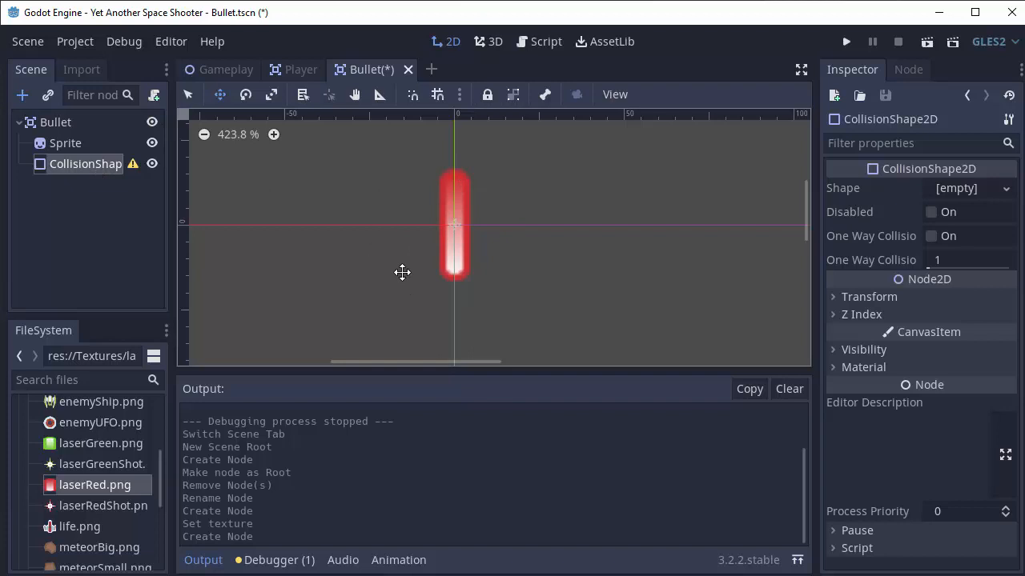
mouse_move(446, 170)
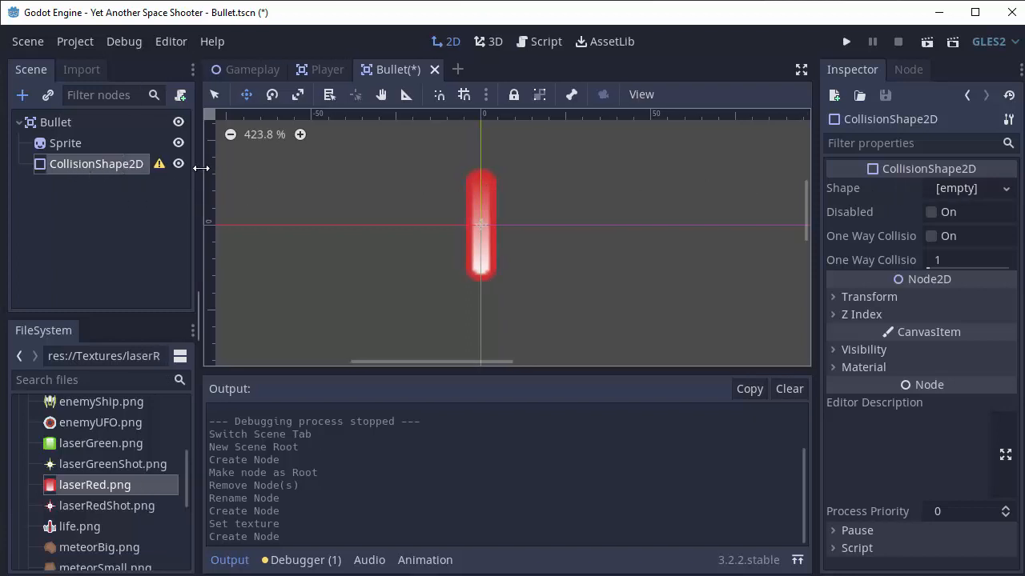
Give the collision shape a CapsuleShape2D fitted around the laser sprite.
left_click(969, 188)
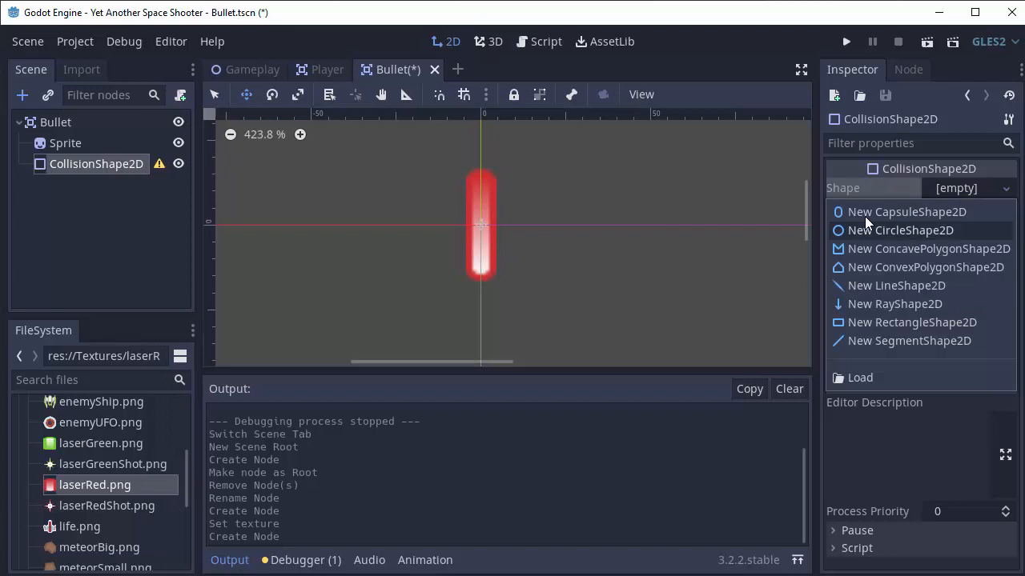
left_click(907, 211)
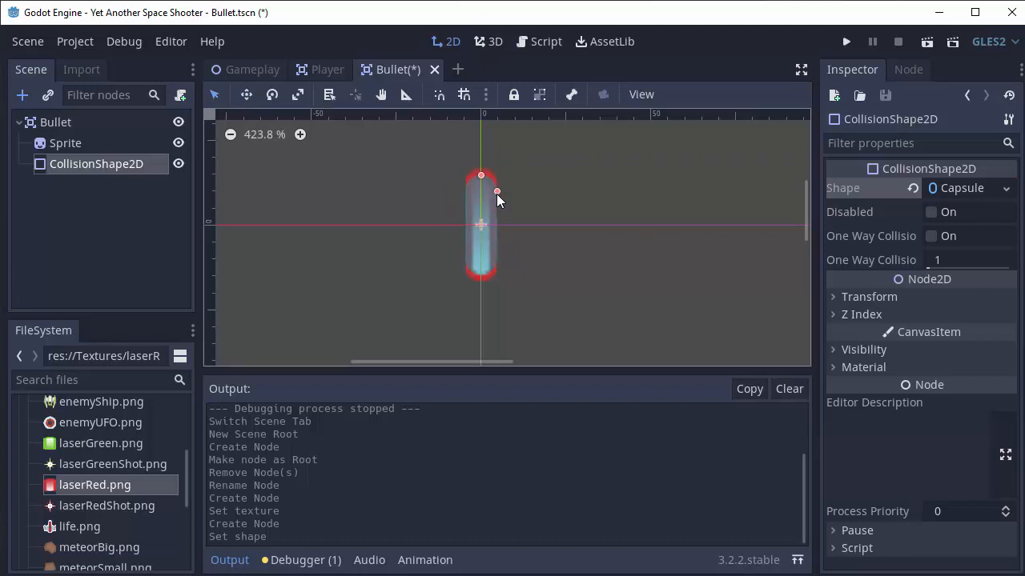
left_click_drag(496, 191, 494, 183)
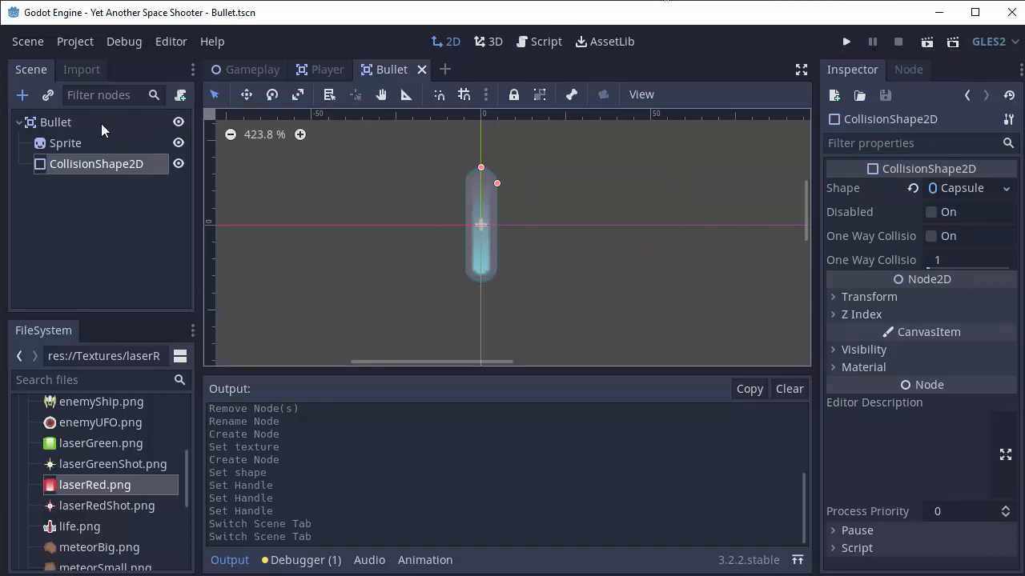
Attach a new Bullet.gd script to the Bullet node and save it.
left_click(56, 121)
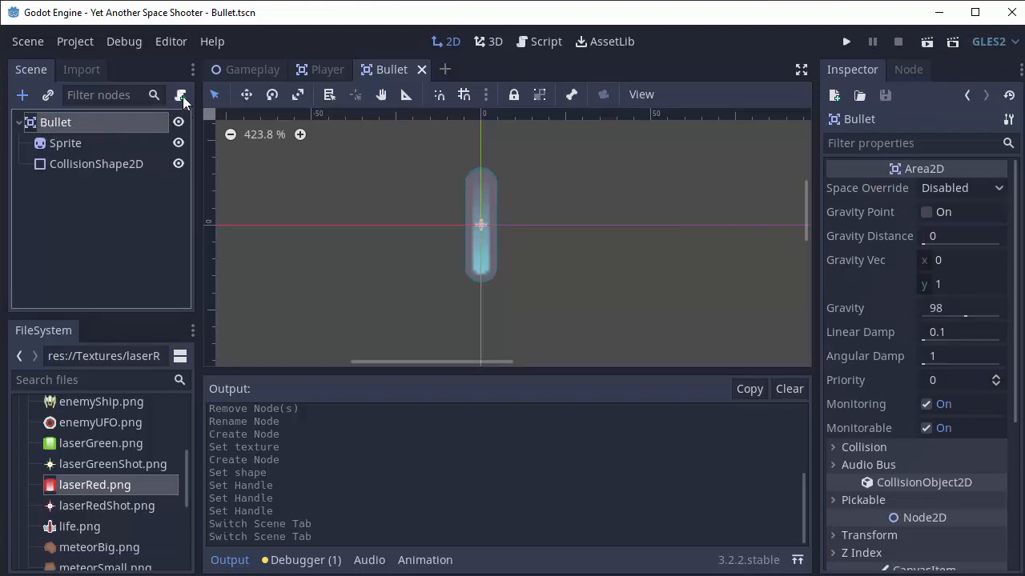
left_click(181, 96)
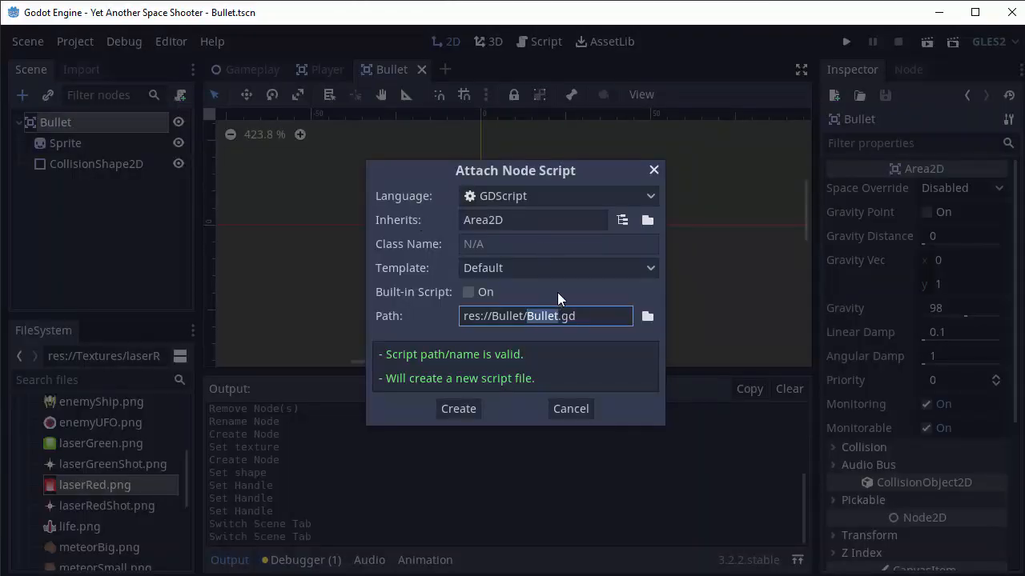
mouse_move(496, 344)
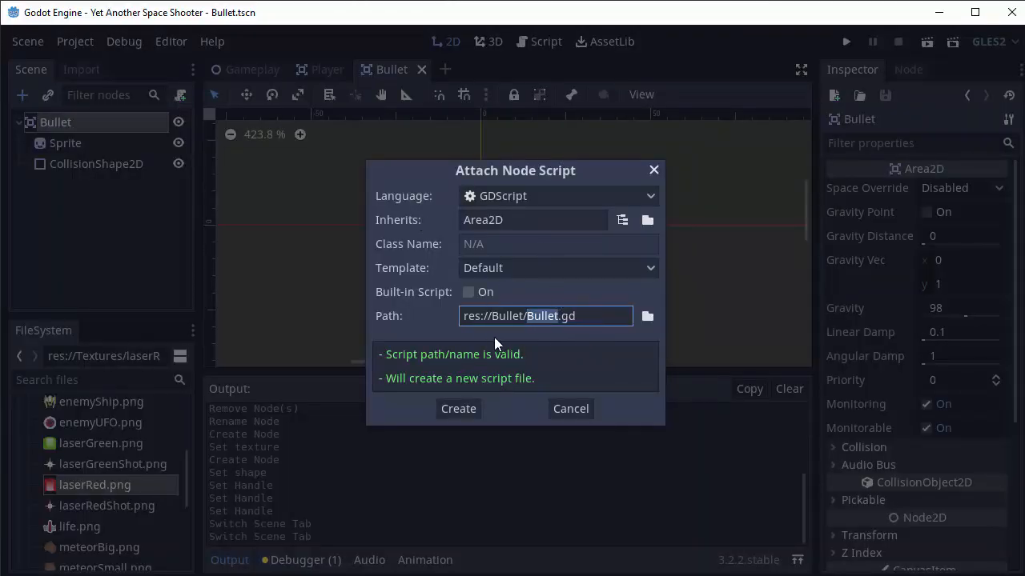
left_click(458, 408)
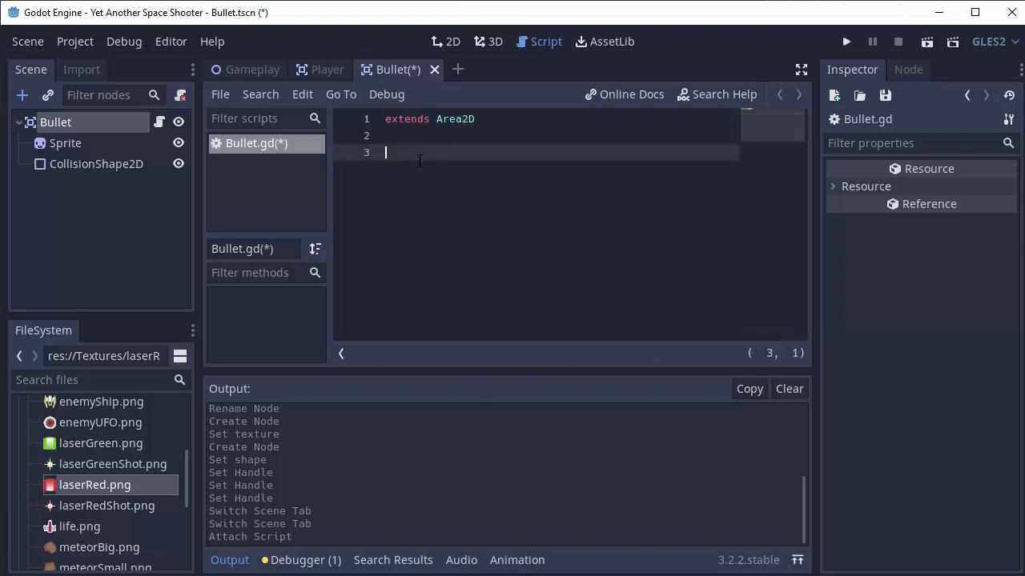
key("ctrl+s")
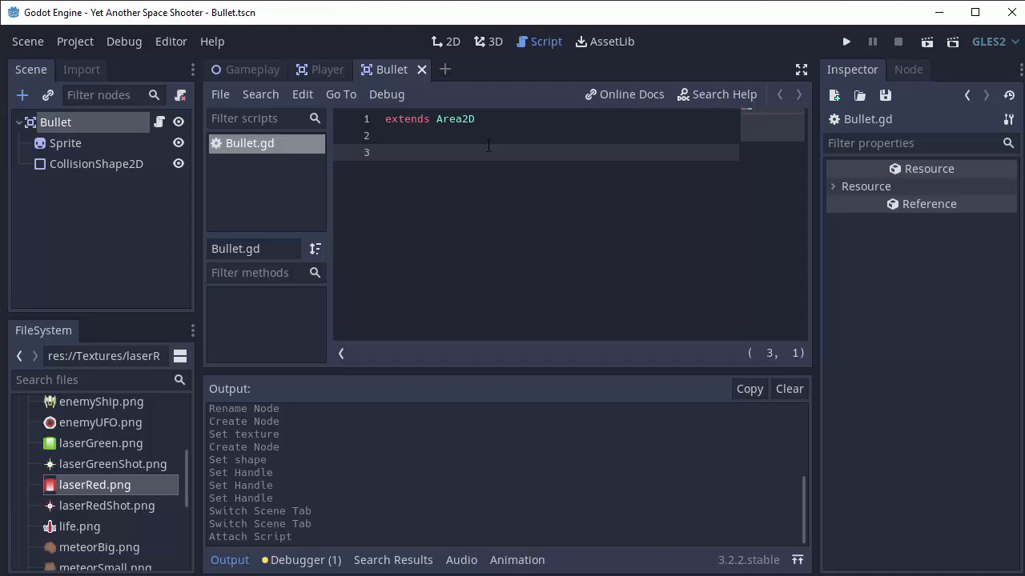
mouse_move(145, 124)
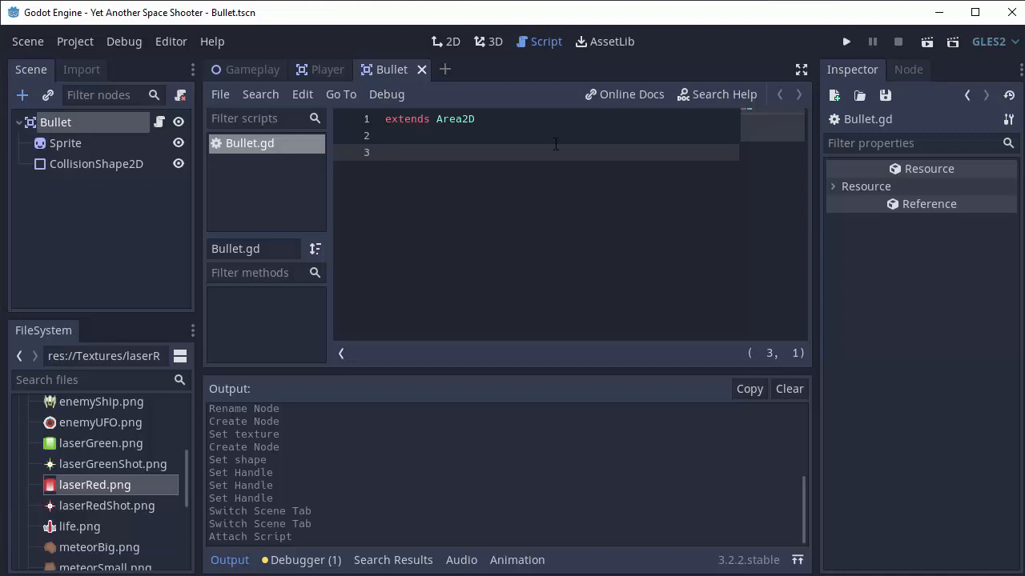
mouse_move(567, 217)
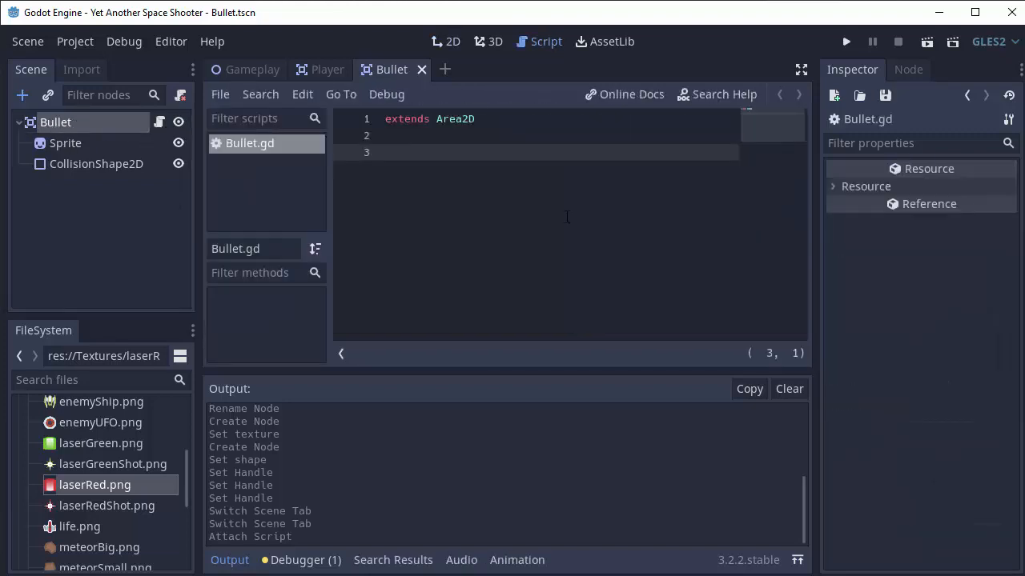
Declare 'export var speed: float = 500' on line 3 of Bullet.gd.
left_click(388, 152)
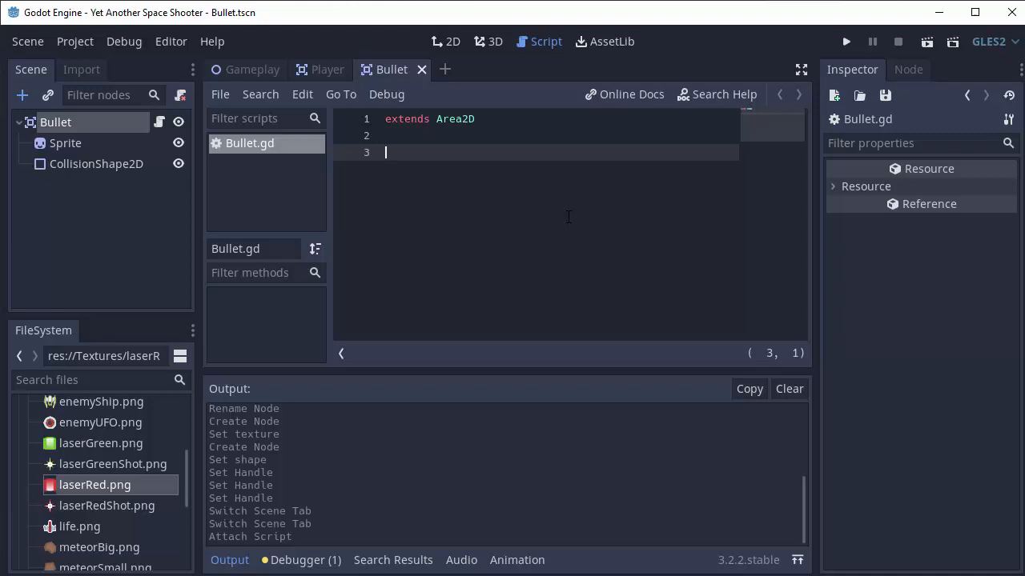
type("var spee")
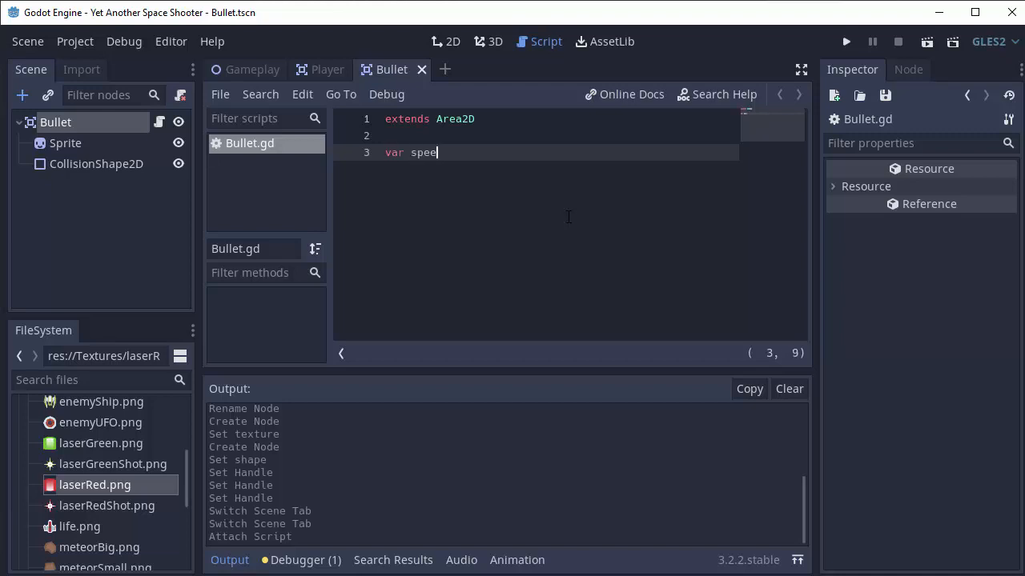
type("d: float")
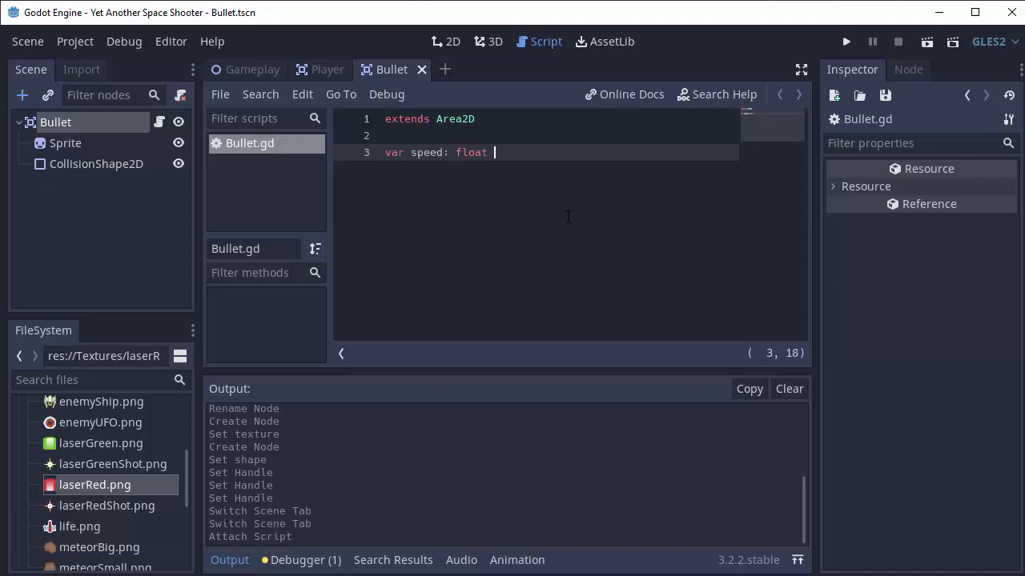
type("=")
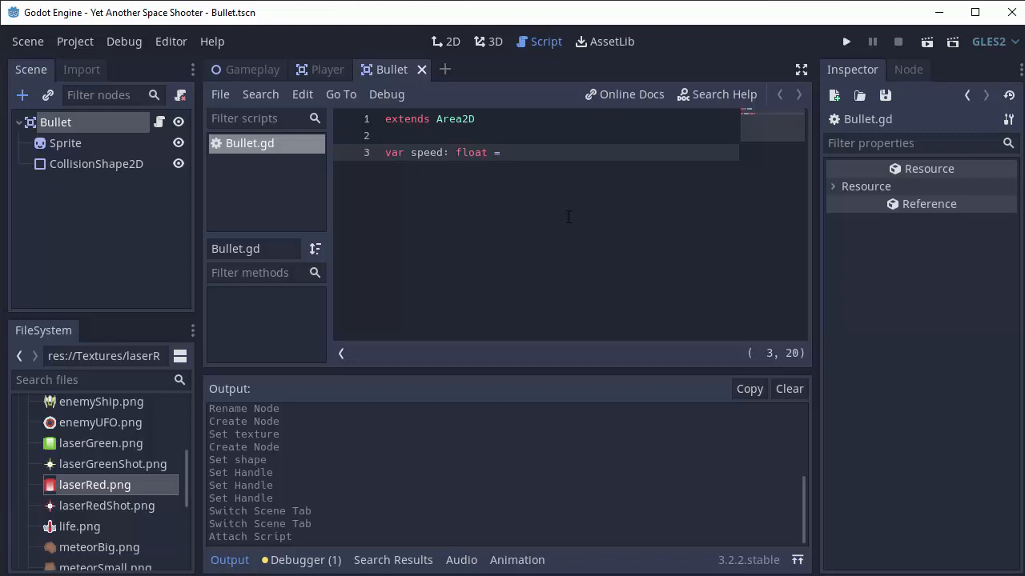
type("500")
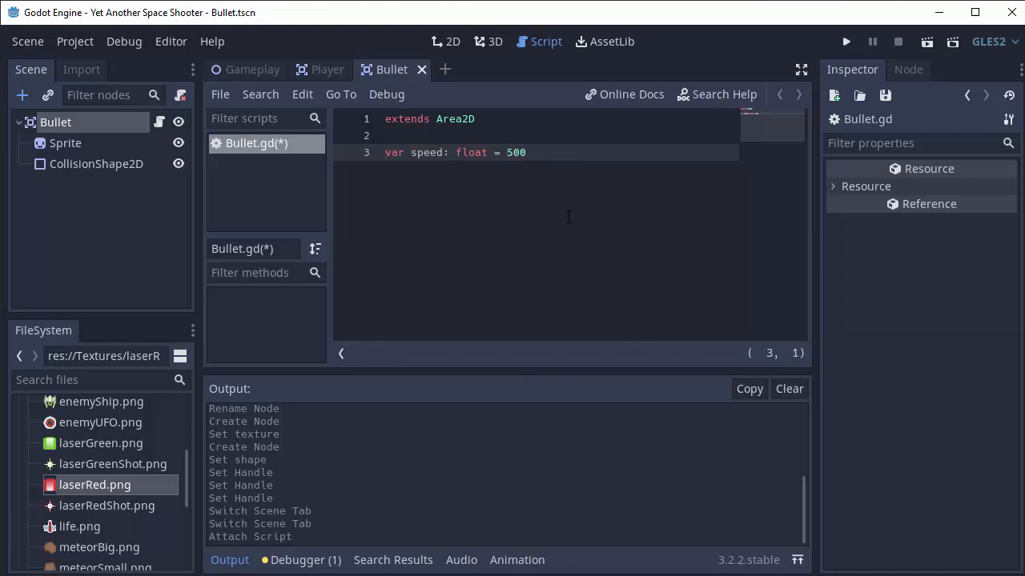
type("export")
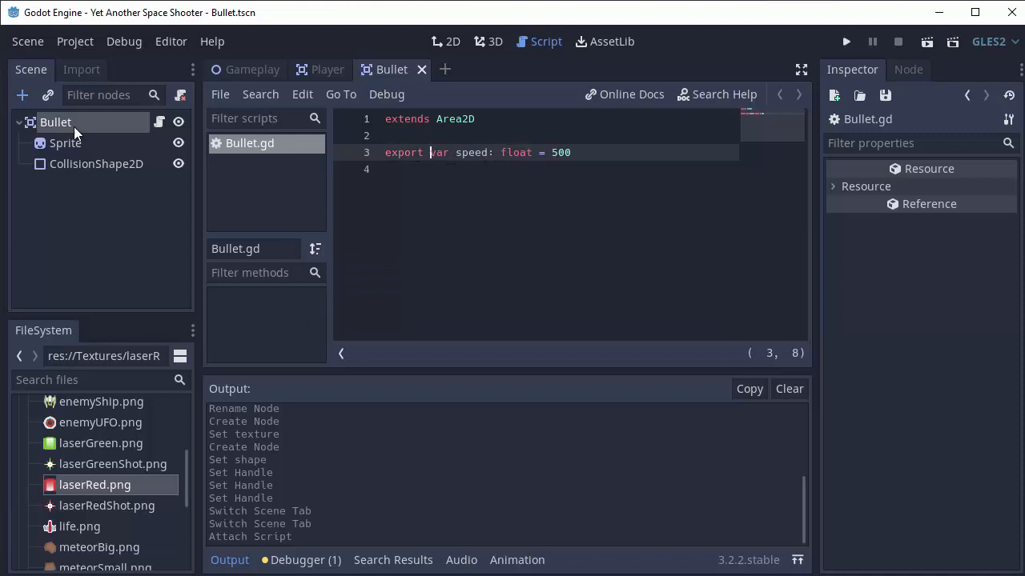
left_click(445, 40)
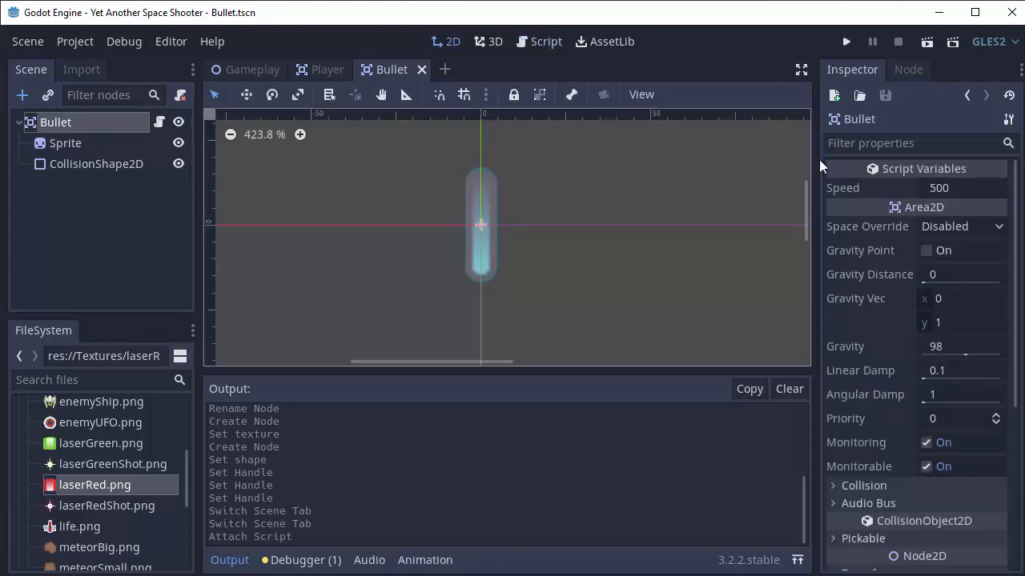
left_click(961, 188)
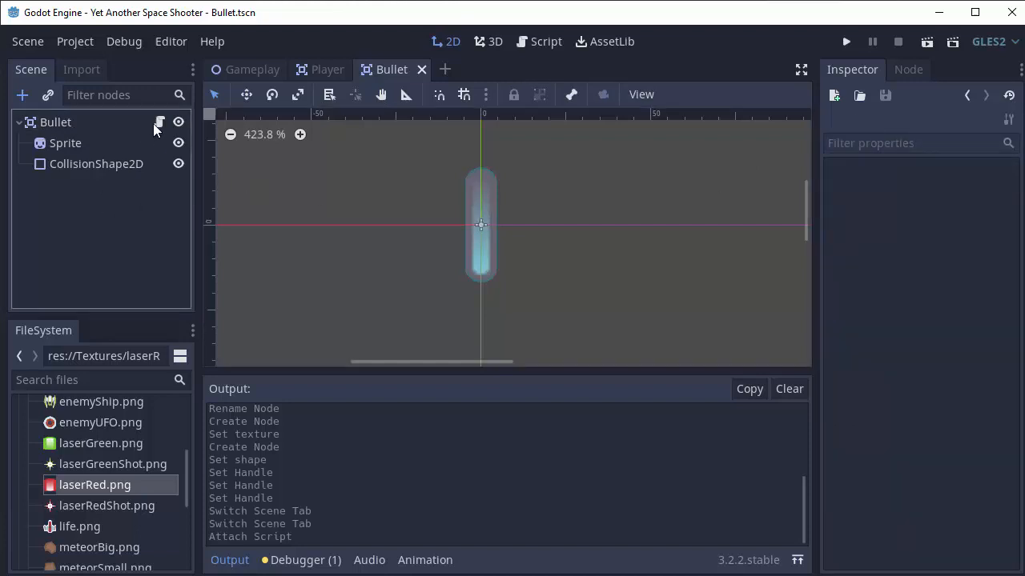
left_click(539, 41)
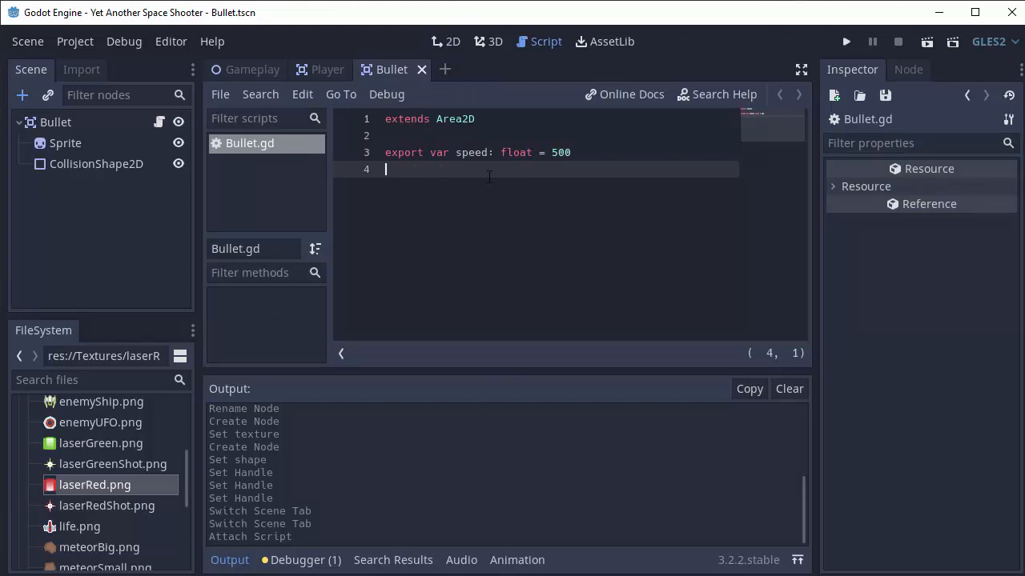
mouse_move(590, 187)
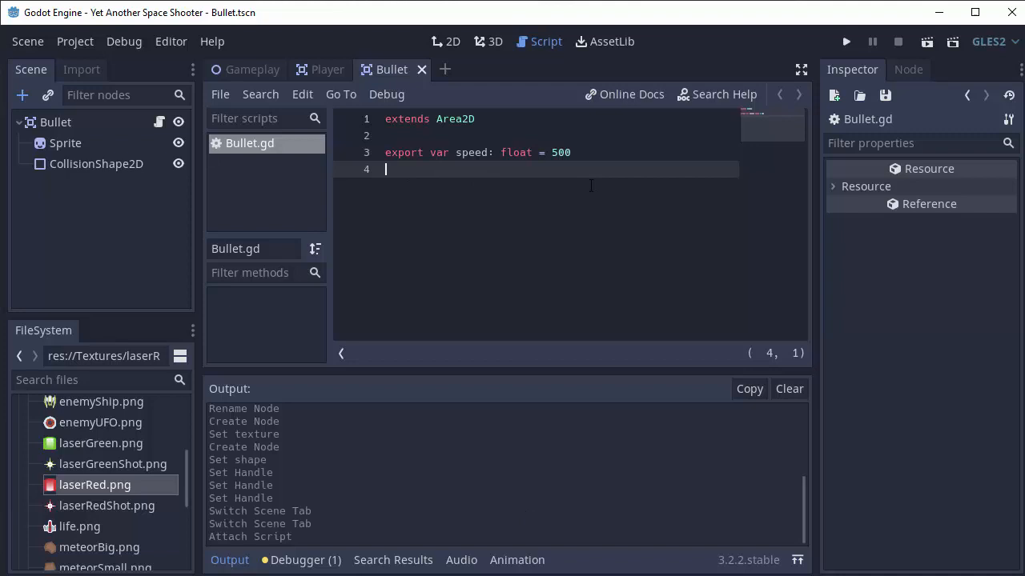
left_click_drag(454, 152, 534, 152)
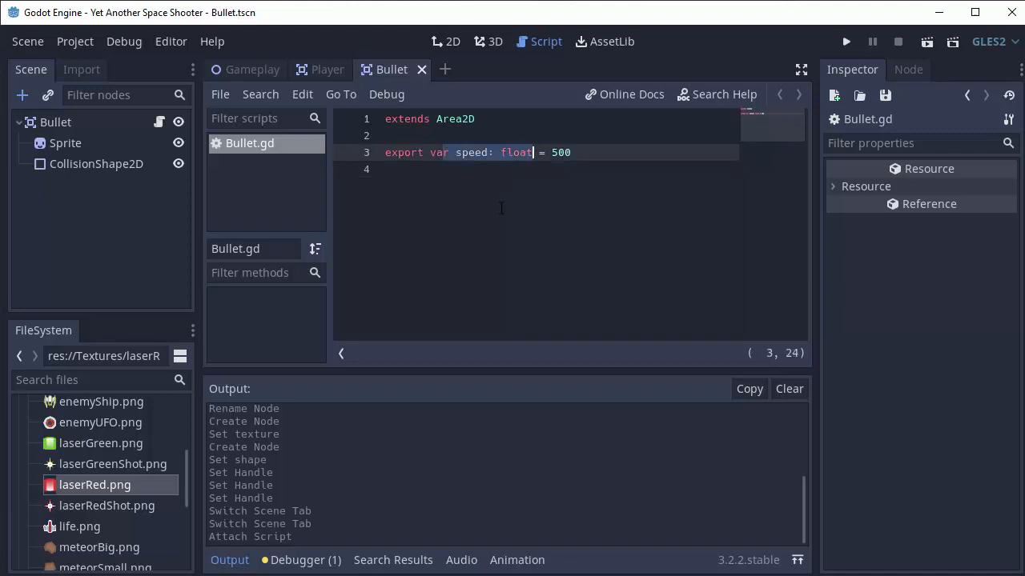
left_click(385, 169)
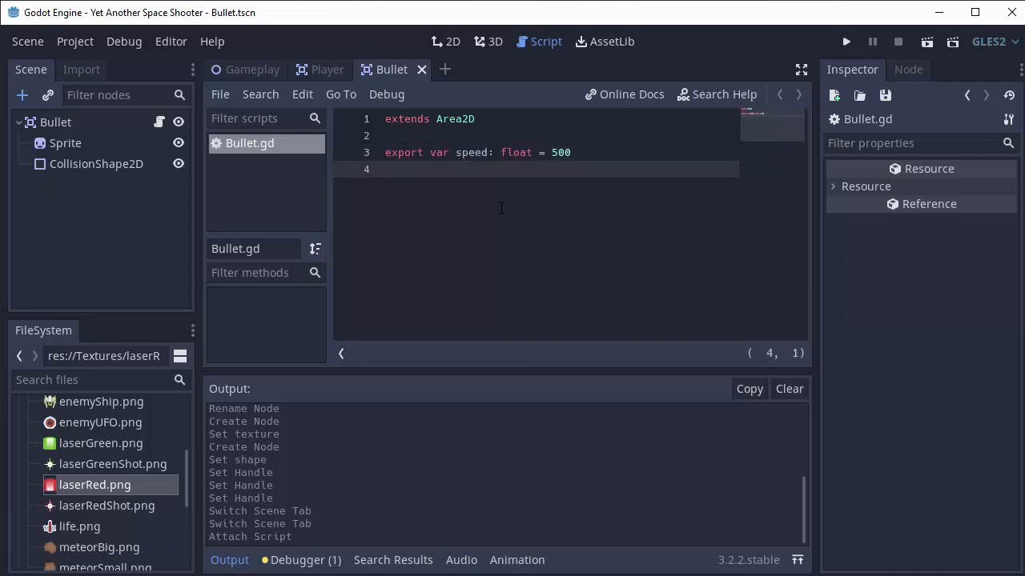
Write _physics_process(delta) with 'position.y -= speed * delta' in Bullet.gd.
type("func")
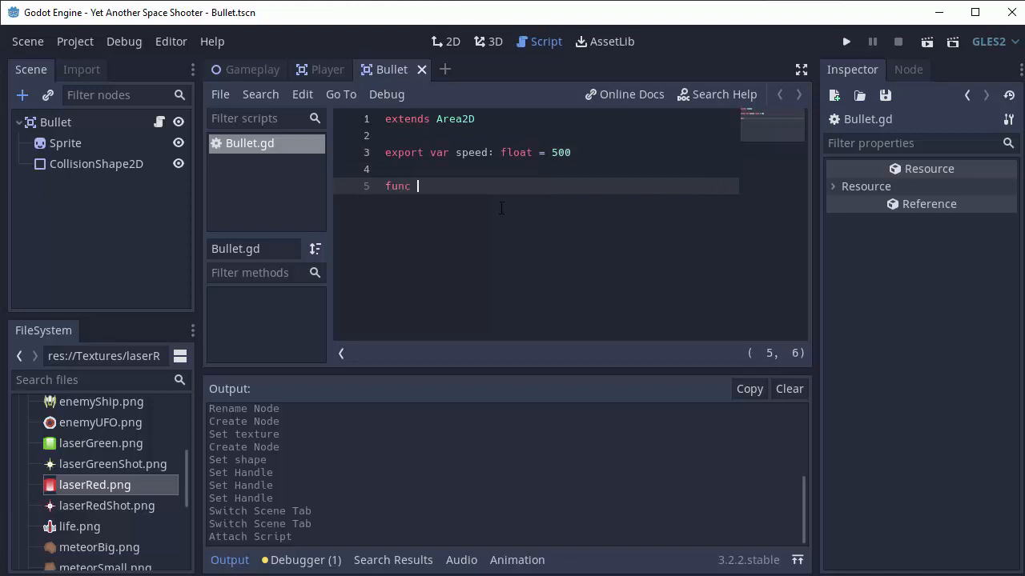
type("_physics_process(delta):")
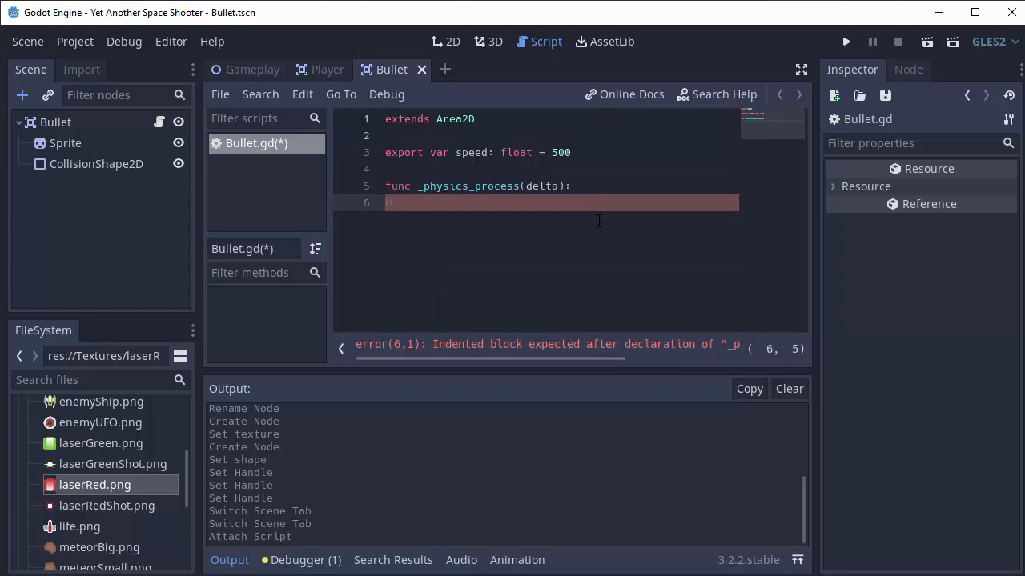
type("position.y")
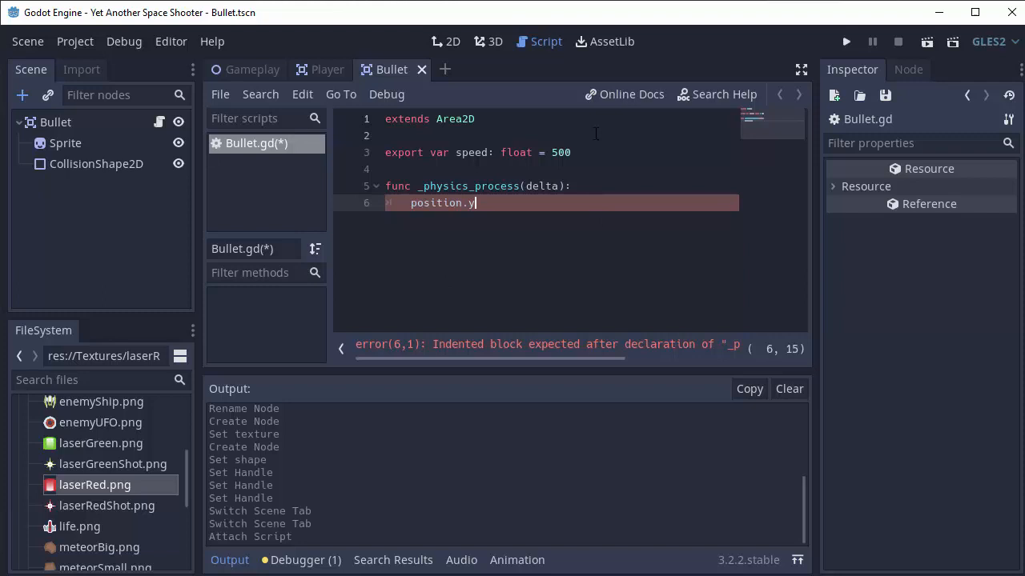
type("-=")
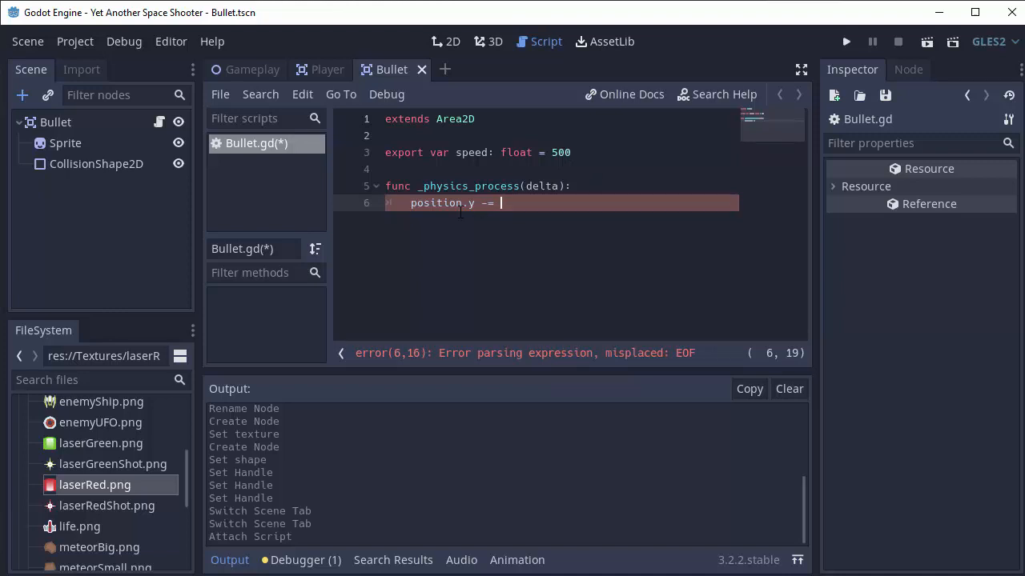
type("sp")
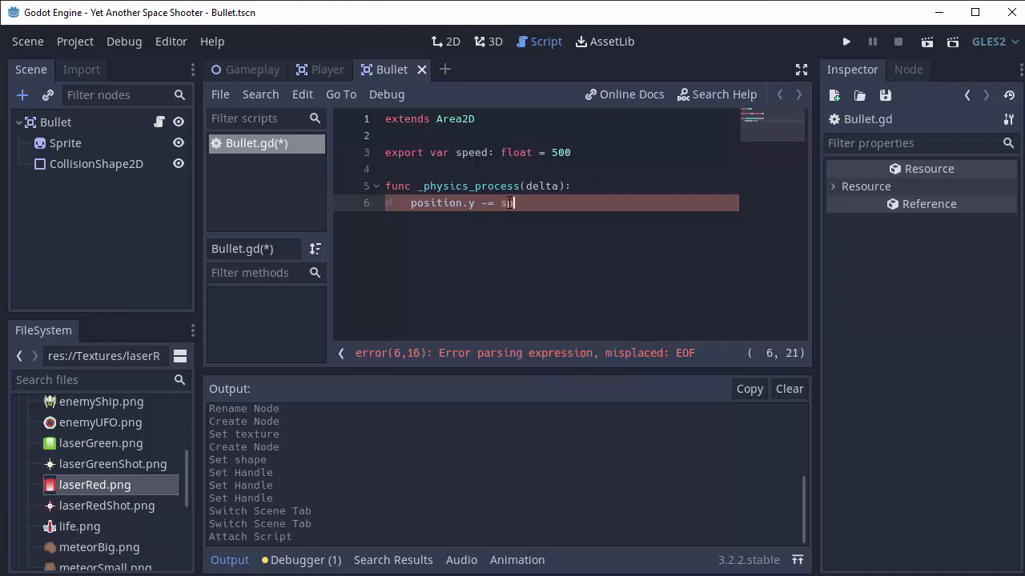
type("eed * delta")
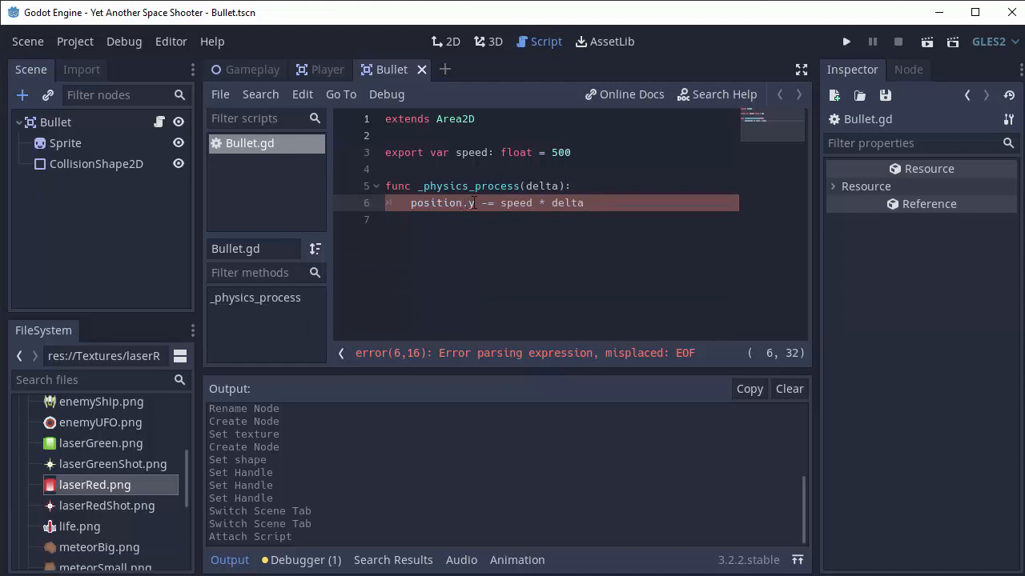
left_click(573, 152)
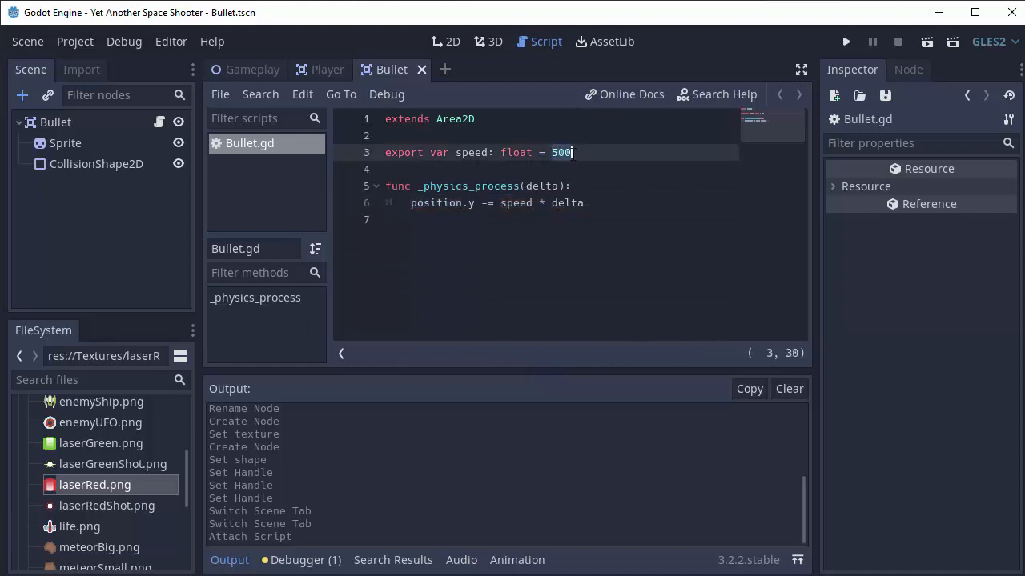
left_click(528, 203)
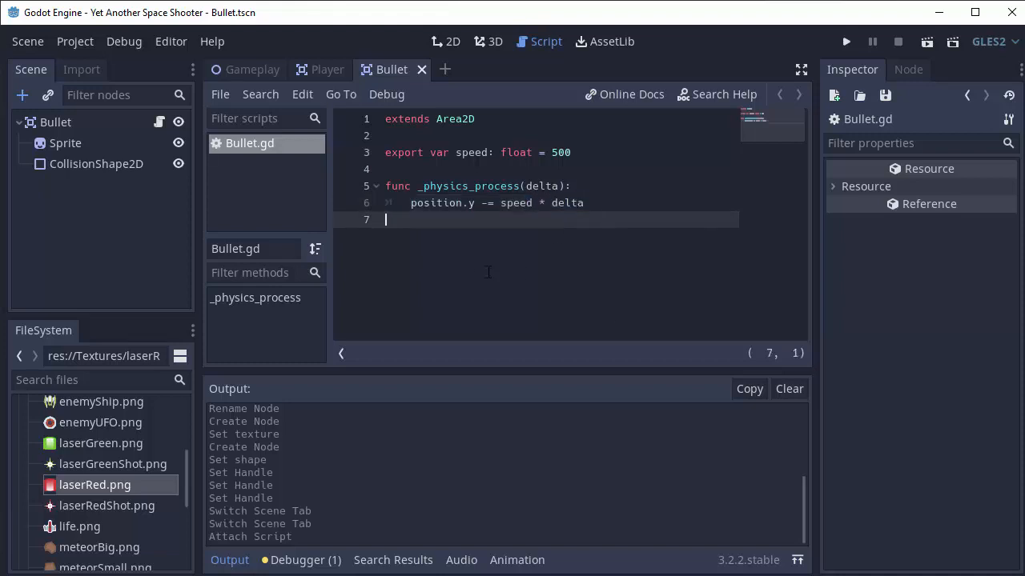
mouse_move(245, 70)
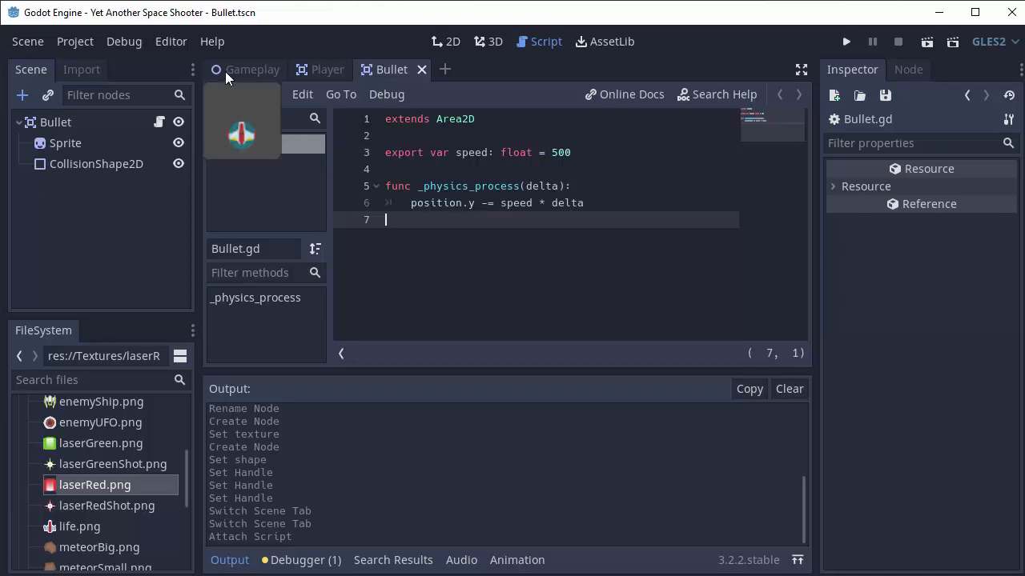
In the Gameplay scene, locate Bullet.tscn in the Bullet folder and test-run the game.
left_click(252, 69)
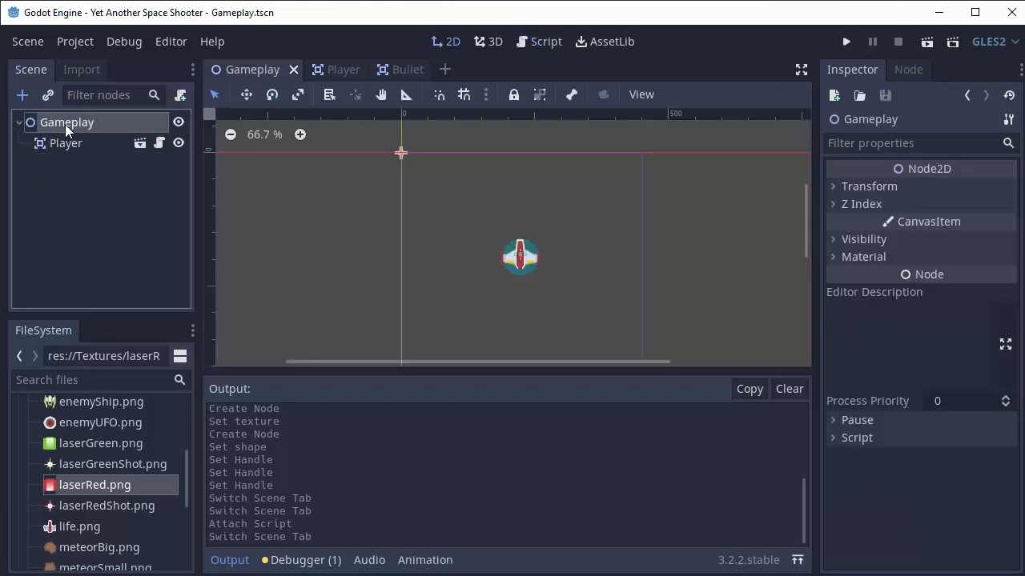
left_click(19, 356)
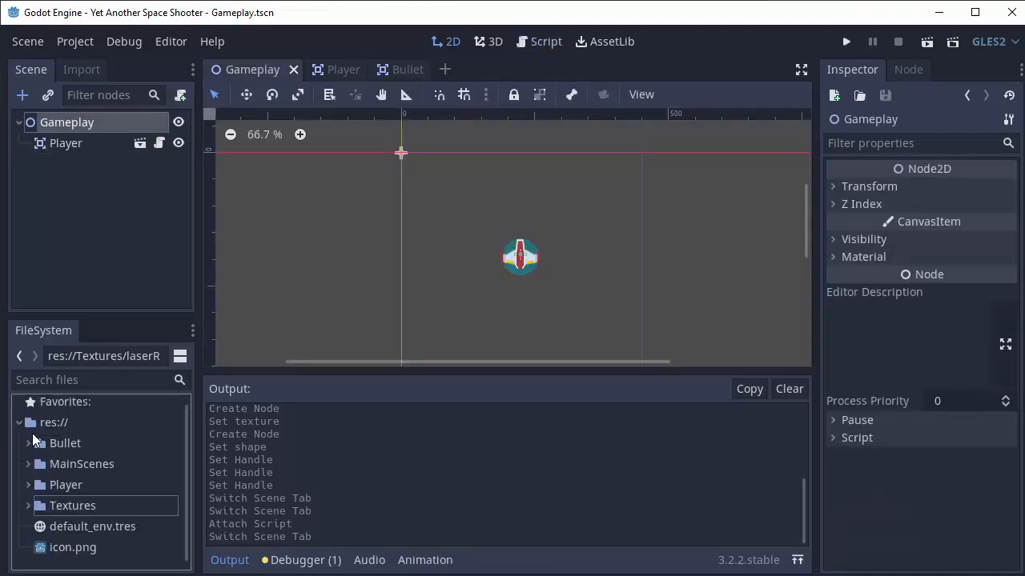
left_click(27, 443)
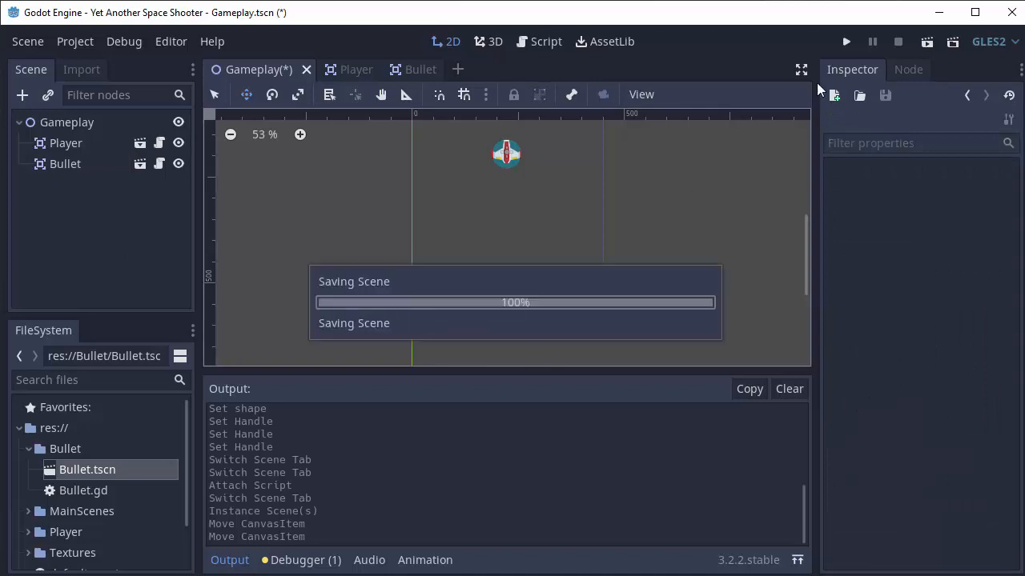
left_click(845, 41)
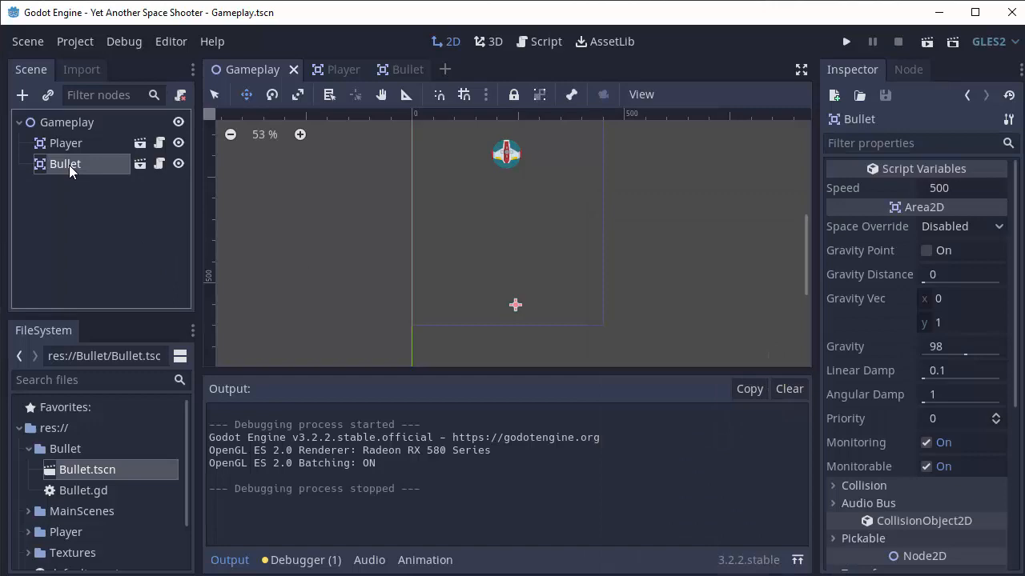
mouse_move(96, 200)
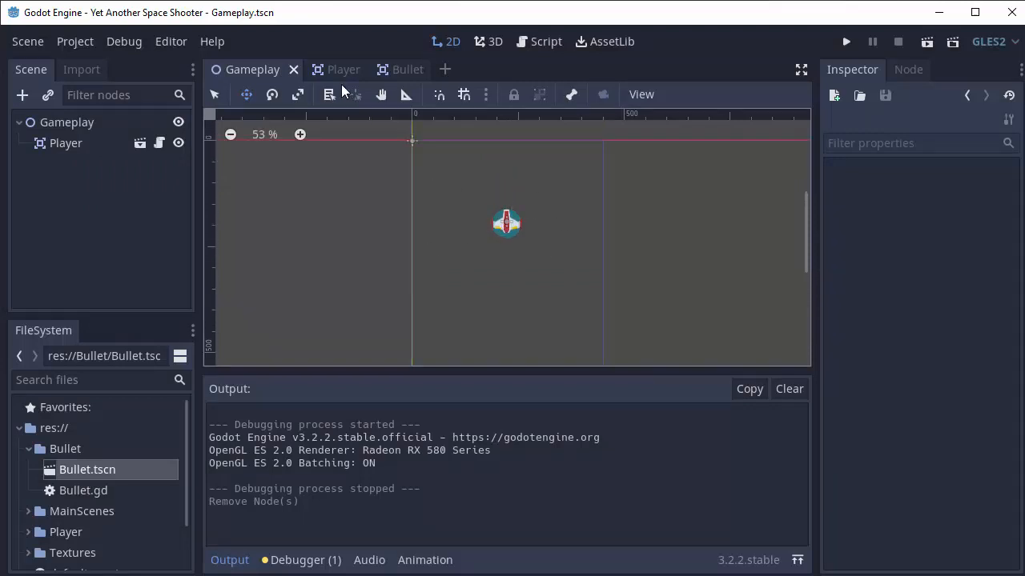
Switch from the Bullet scene tab to Player and open the Player script.
left_click(391, 70)
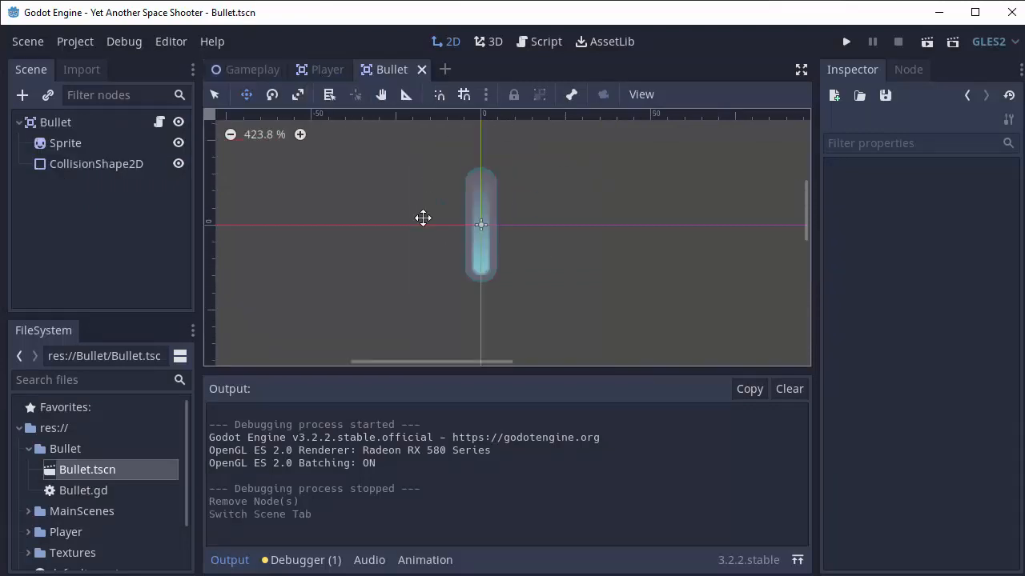
left_click(327, 70)
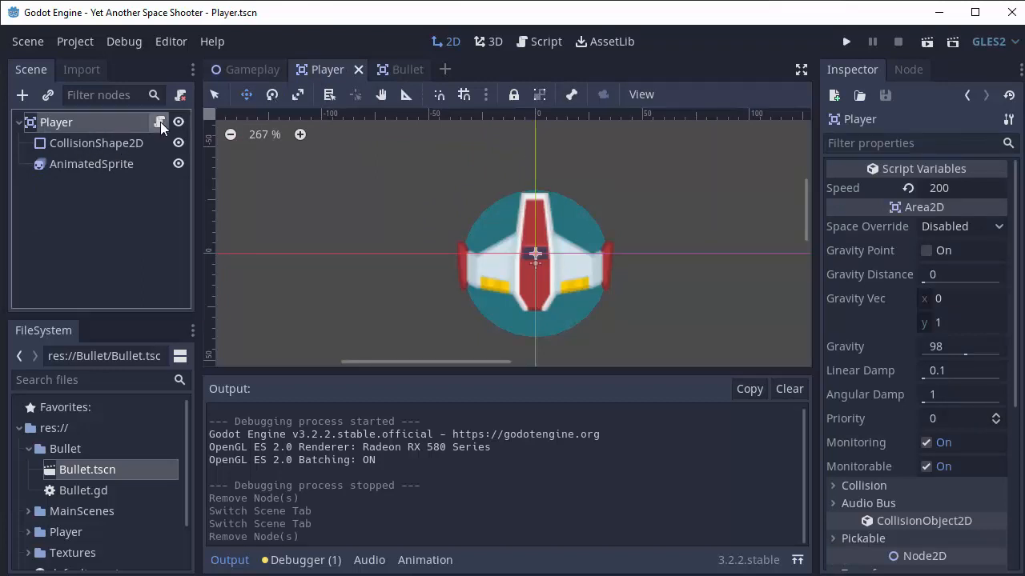
left_click(545, 40)
type("var")
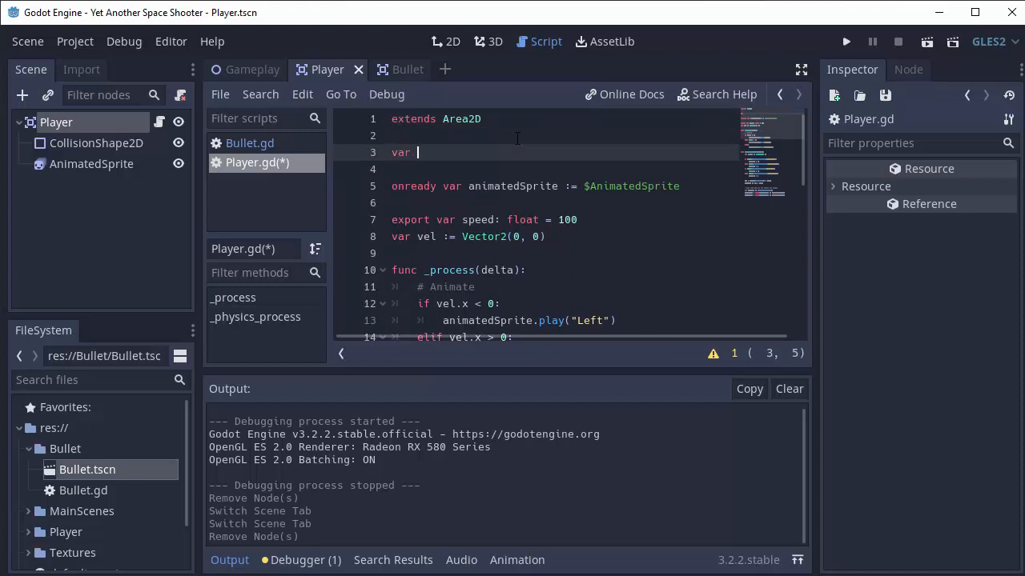
Declare 'var plBullet := preload("res://Bullet/Bullet.tscn")' in Player.gd and save.
type("pl")
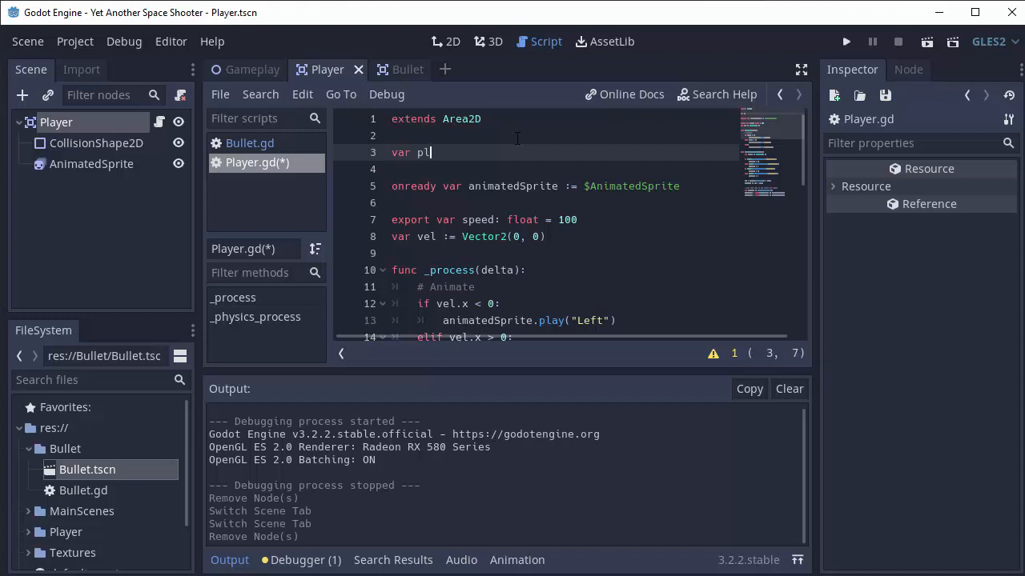
type("Bullet :=")
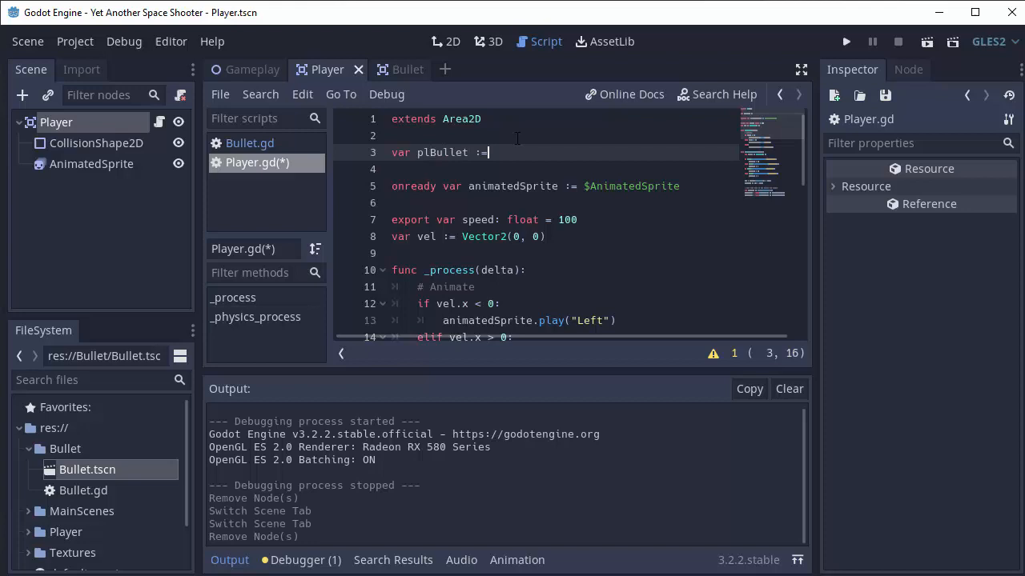
type("preload")
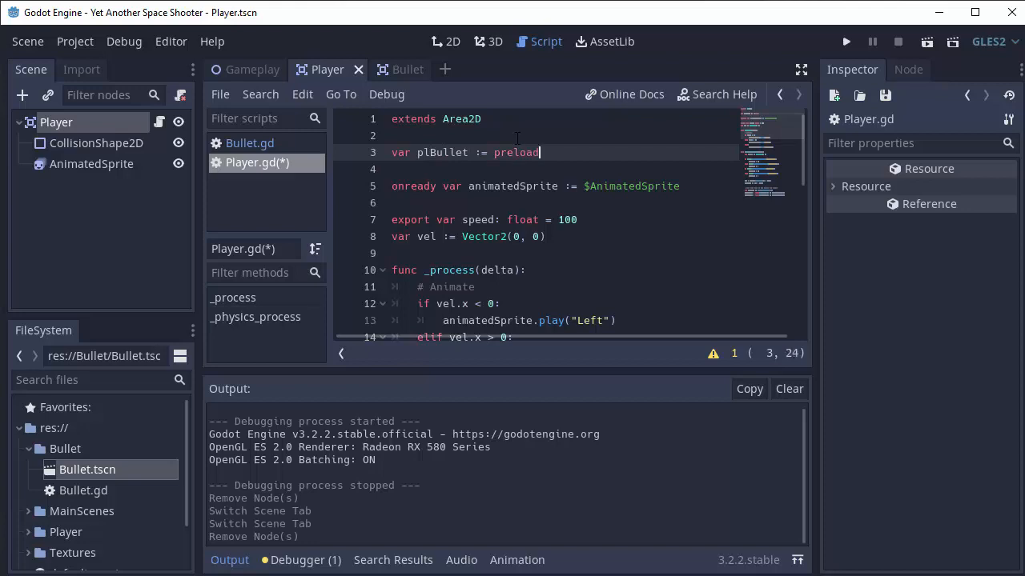
type("(")
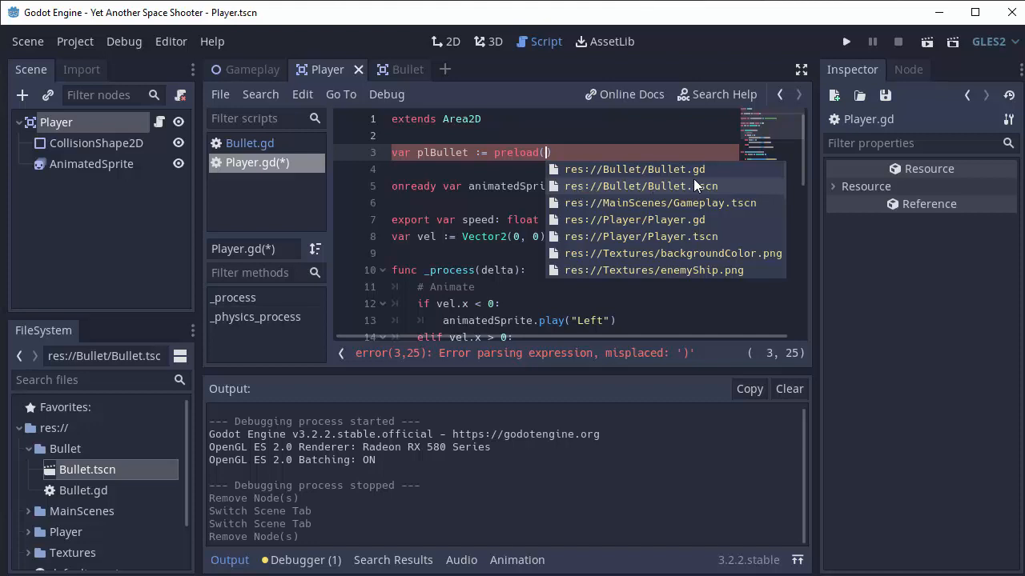
left_click(640, 186)
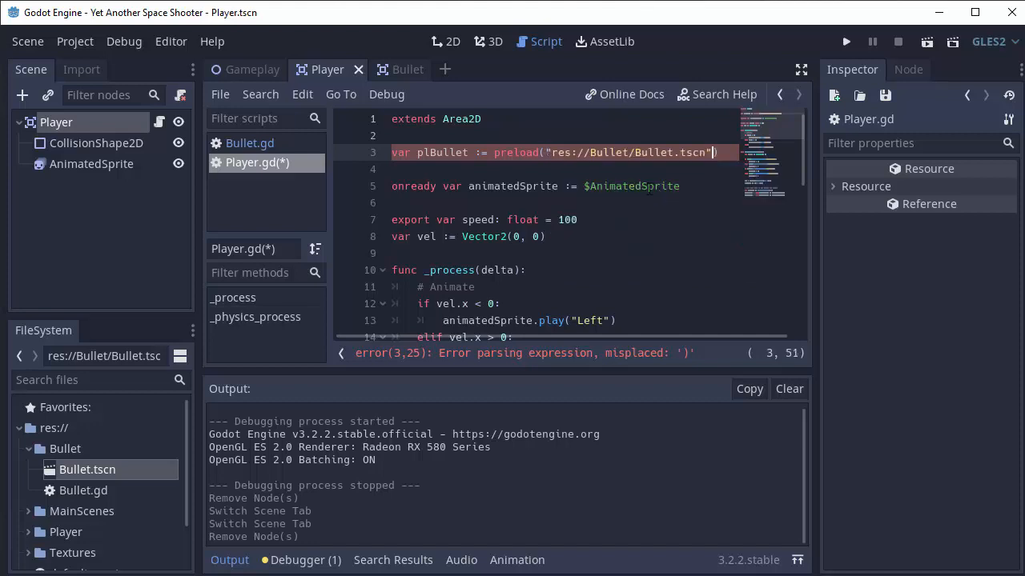
key("ctrl+s")
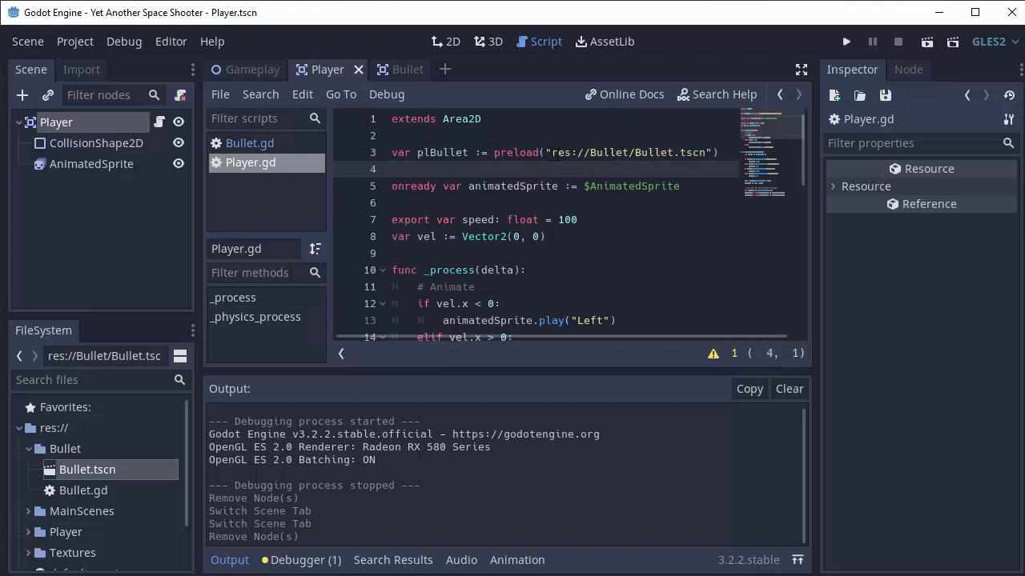
double_click(630, 152)
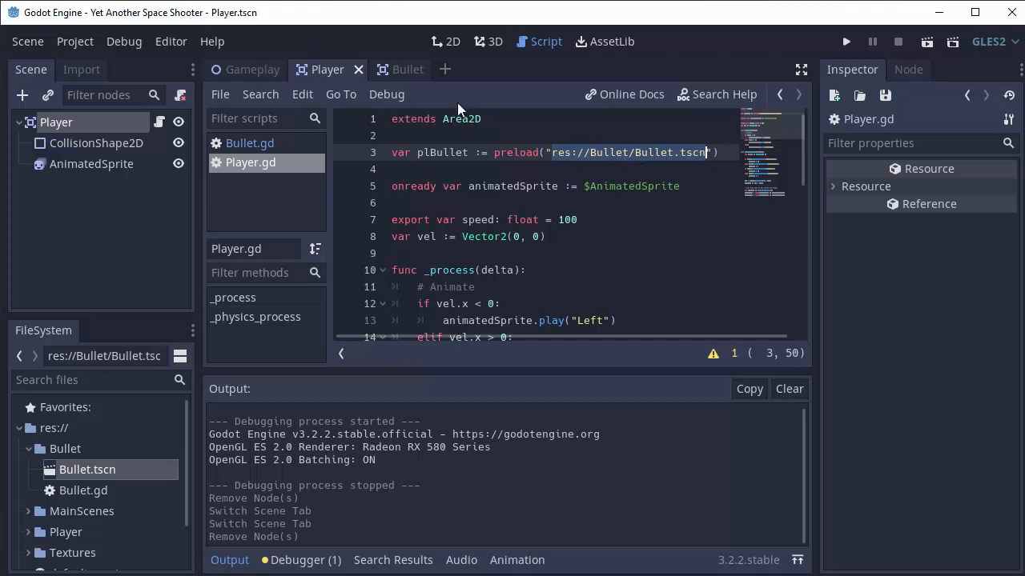
mouse_move(453, 167)
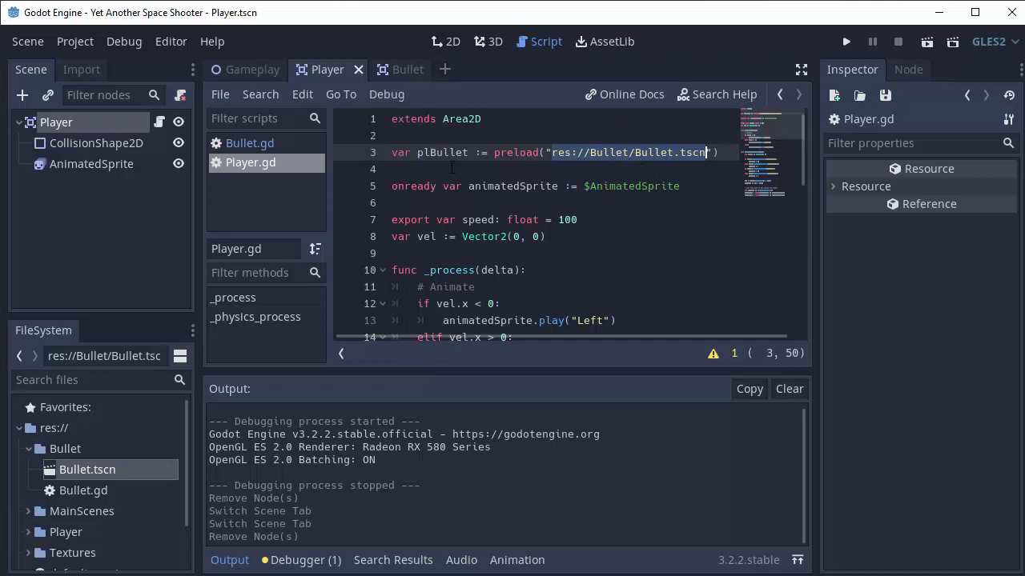
left_click(392, 169)
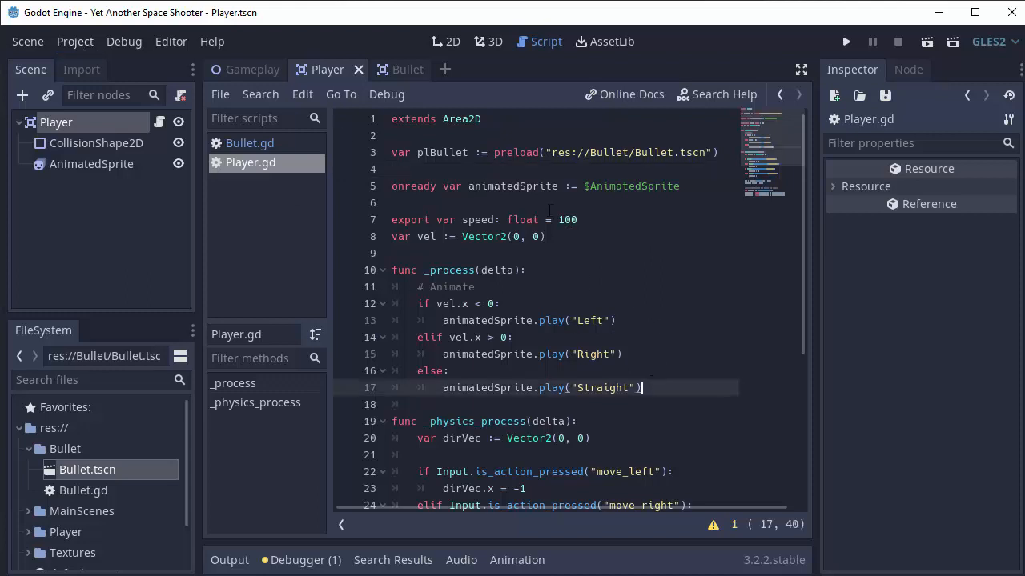
Add a '# Check if shoot' check on the shoot action and start typing 'var bullet'.
scroll("down", 3)
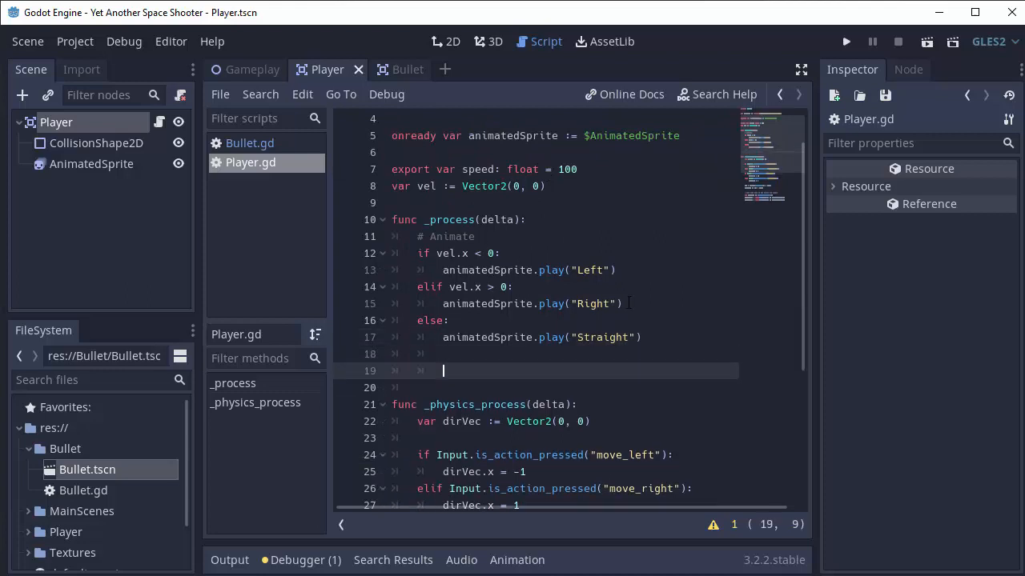
type("# Check if")
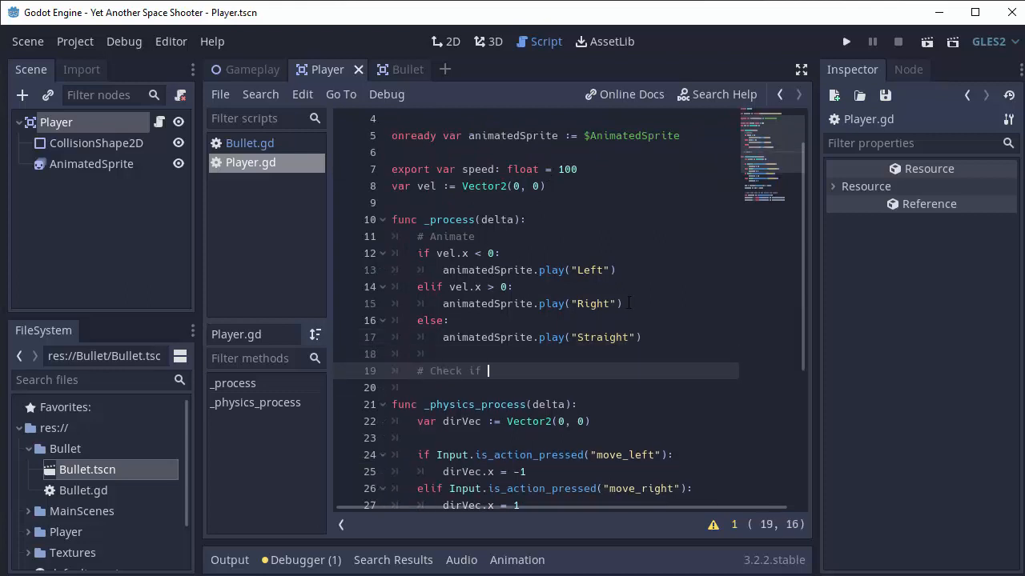
type("shooting")
left_click(536, 387)
type("if Input.is_action_pressed()")
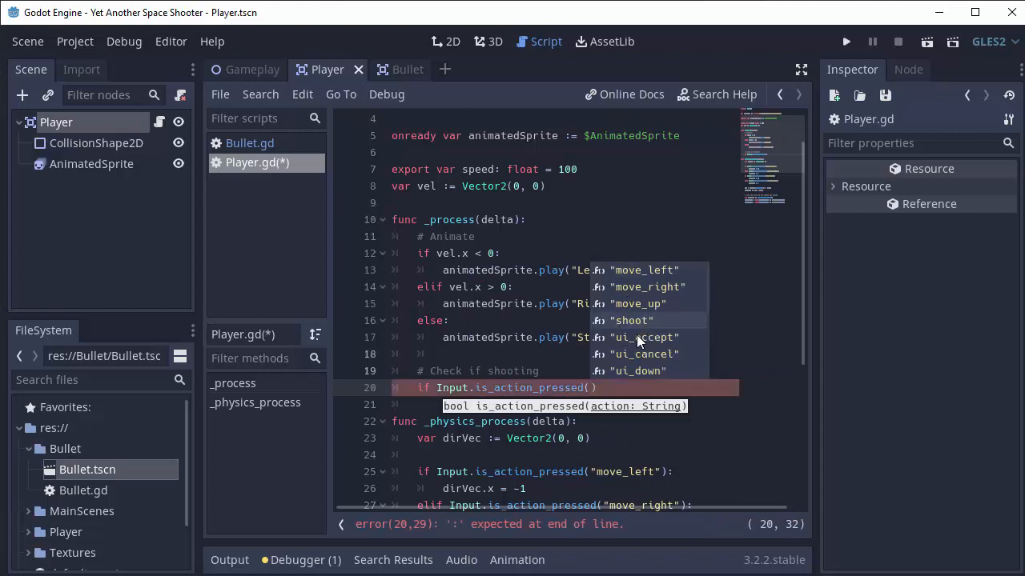
left_click(648, 337)
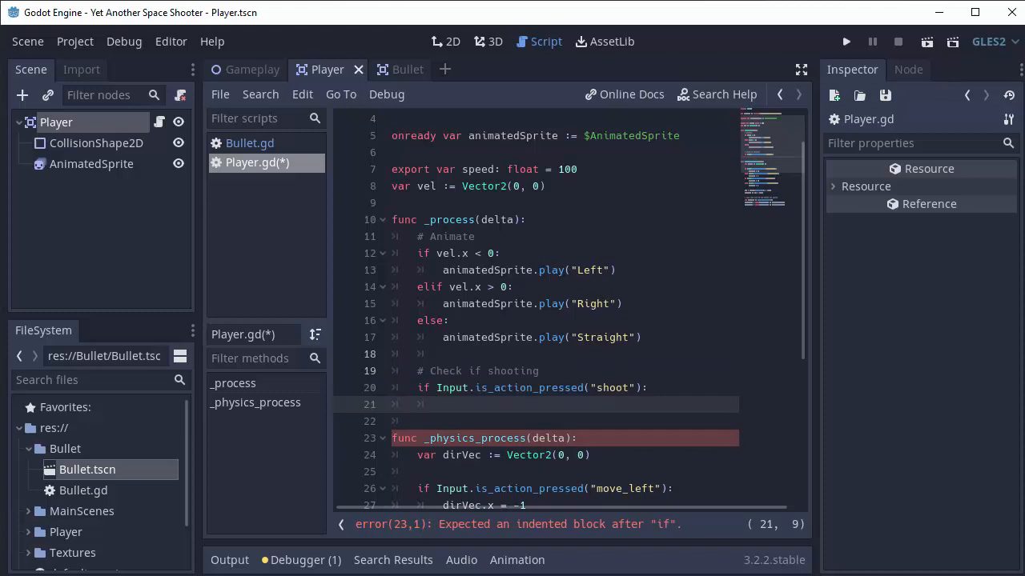
type("var b")
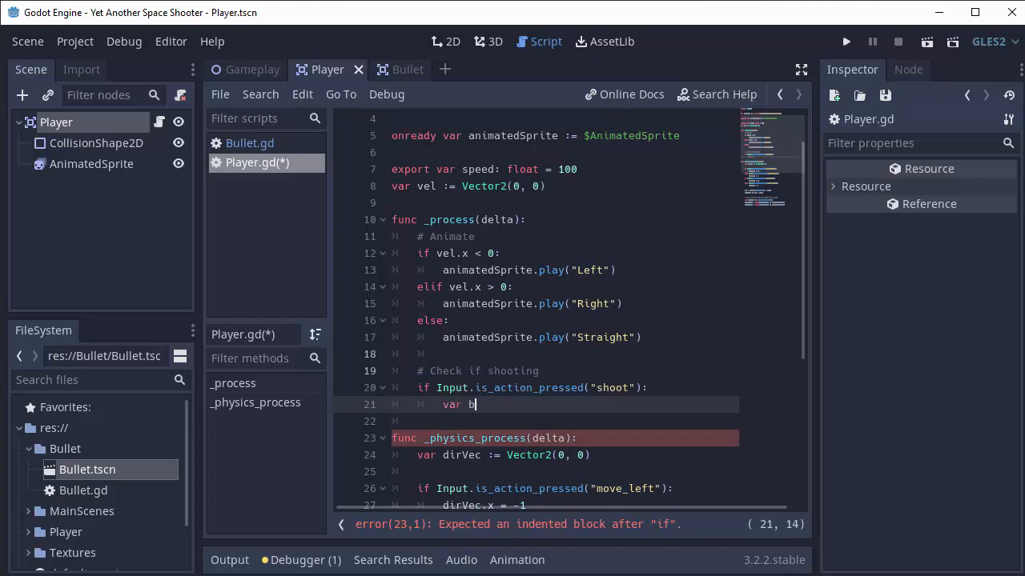
type("ullet := plBullet")
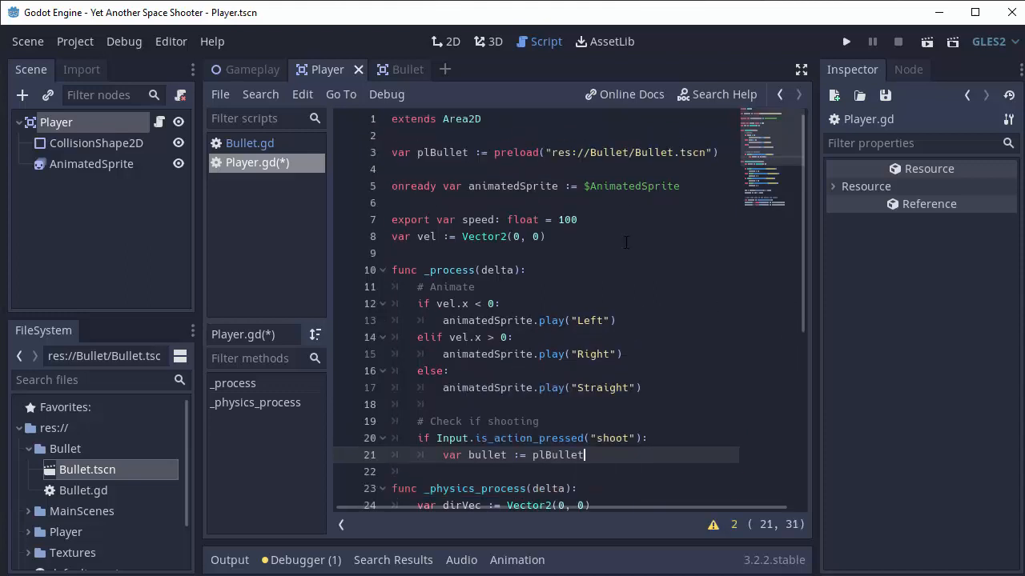
Make bullet a plBullet.instance() and begin a get_tree().current_scene line below it.
type(".instance(")
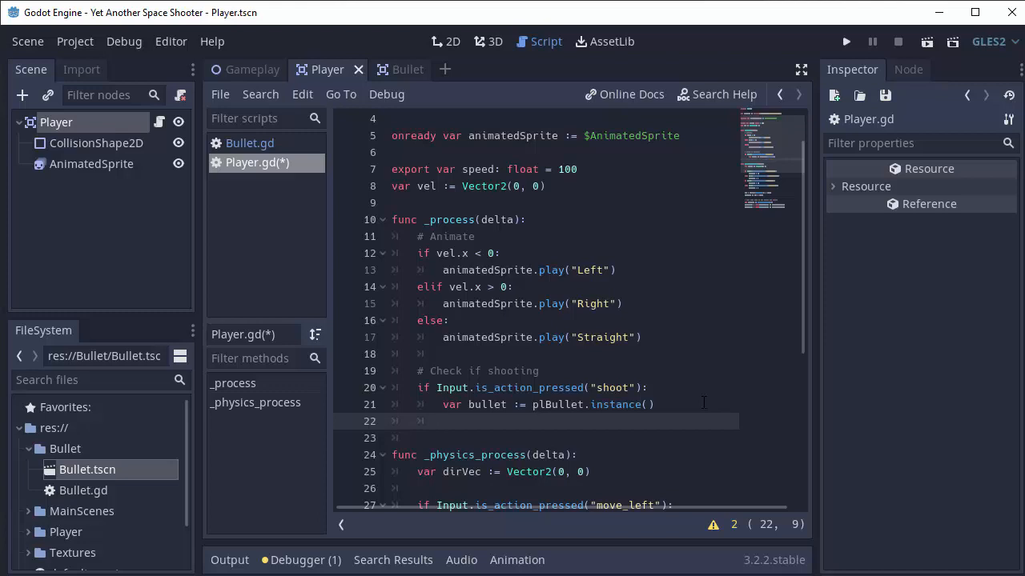
type("get_tree")
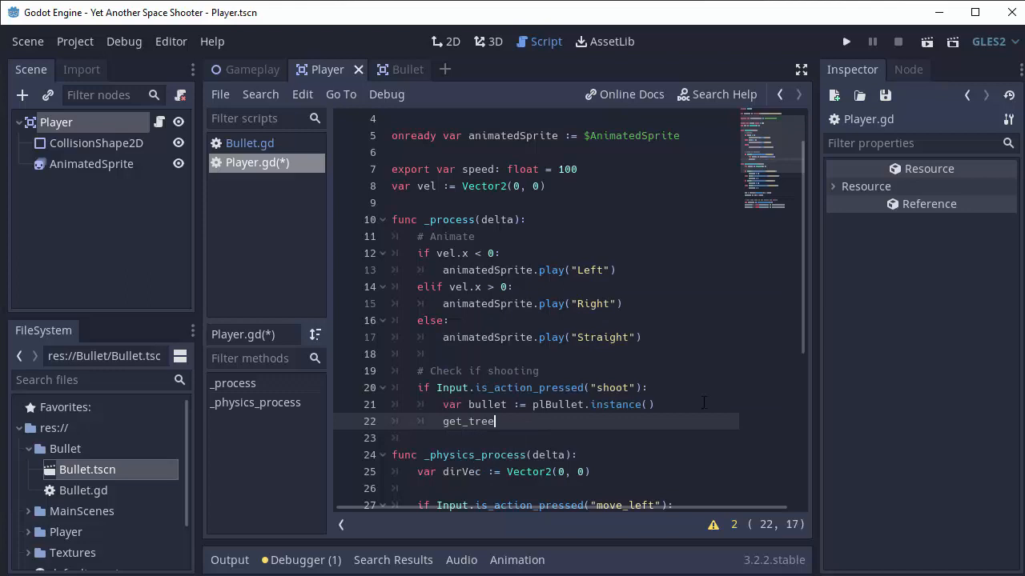
type("()")
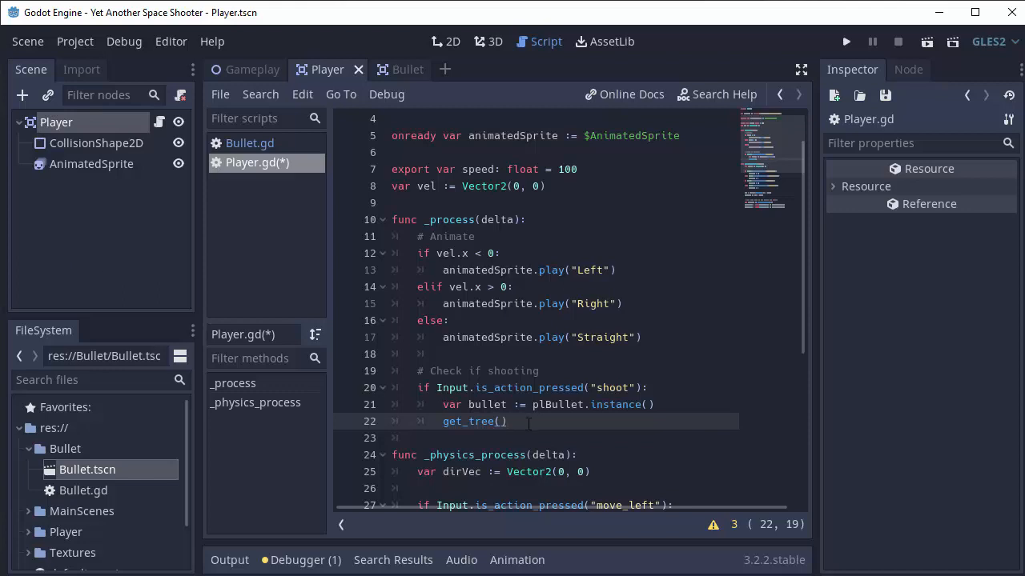
type(".current_scene")
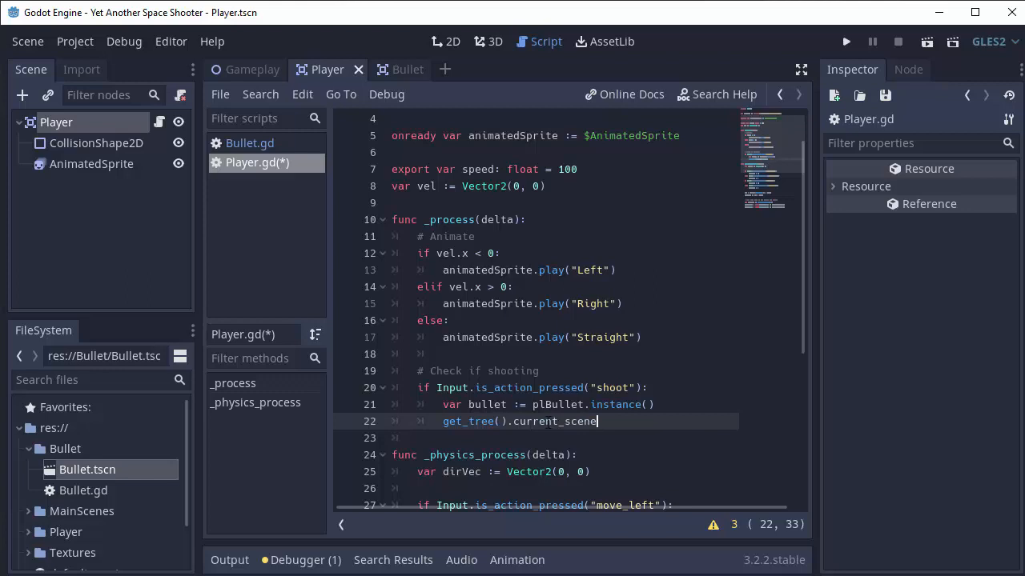
Append '.add_child(bullet)' to line 22's current_scene call and save Player.gd.
left_click(253, 70)
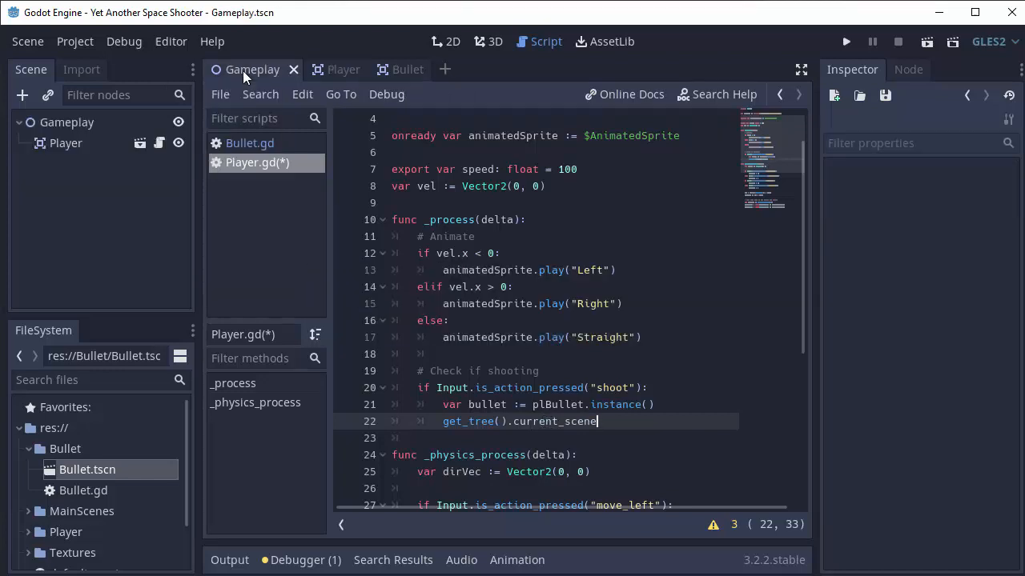
left_click(445, 41)
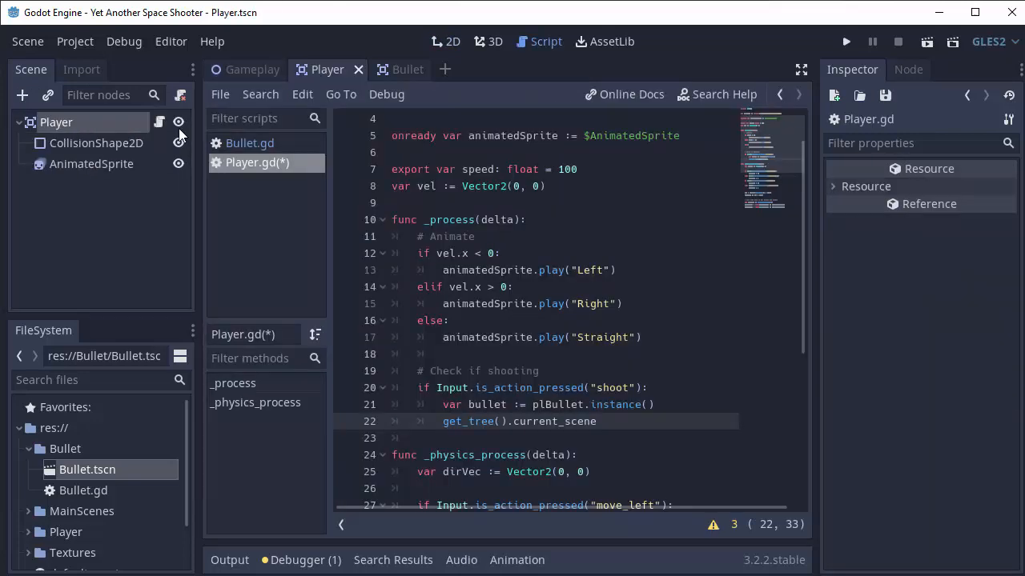
double_click(549, 421)
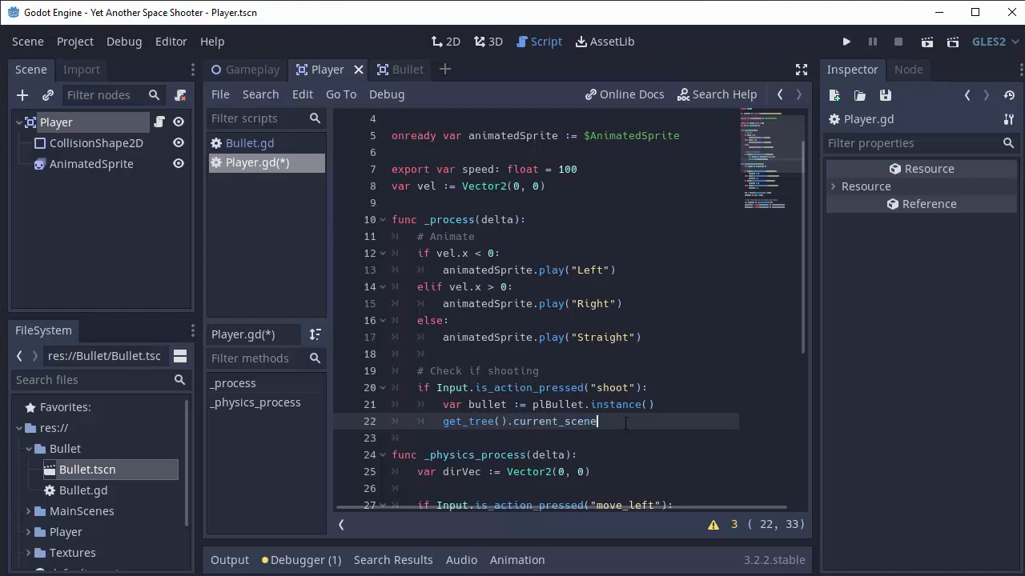
type(".add_child(bullet")
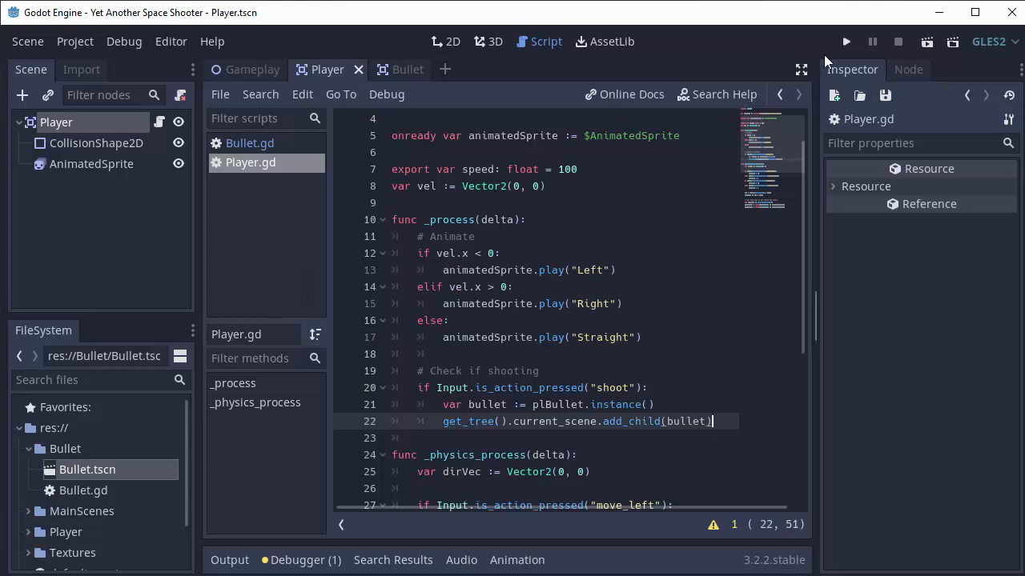
Run the game to test shooting, then close the debug window.
left_click(845, 42)
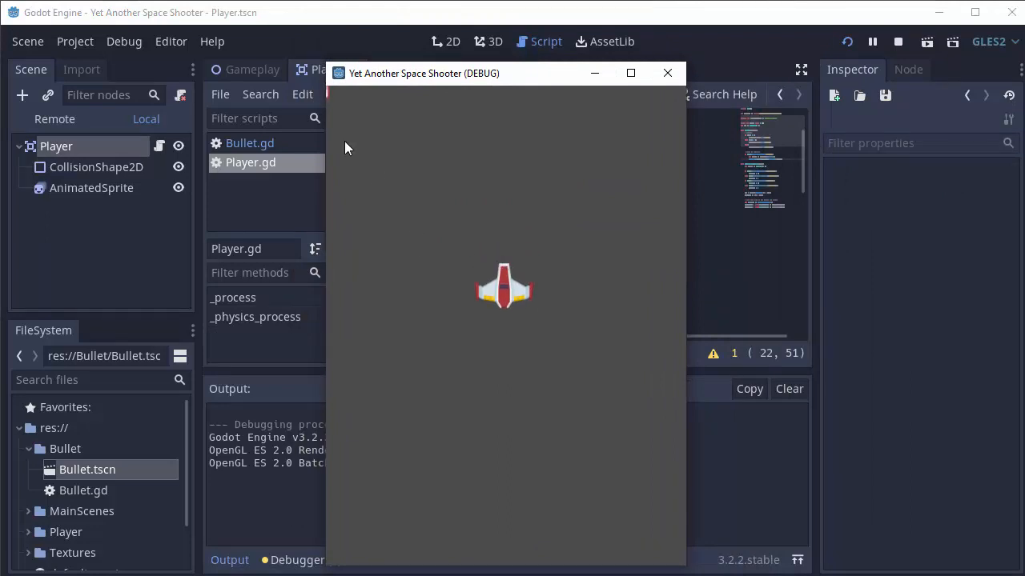
mouse_move(334, 89)
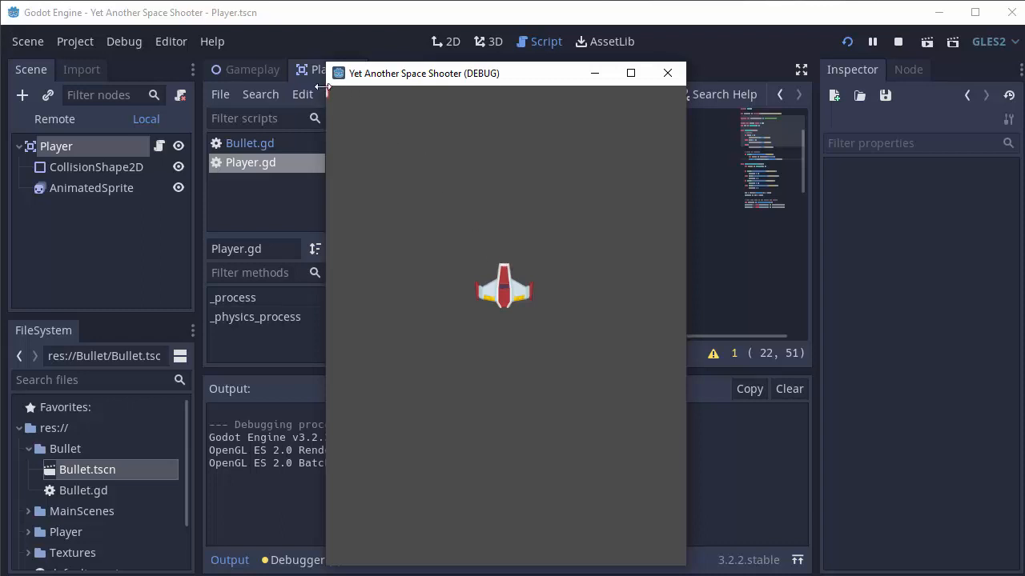
mouse_move(355, 107)
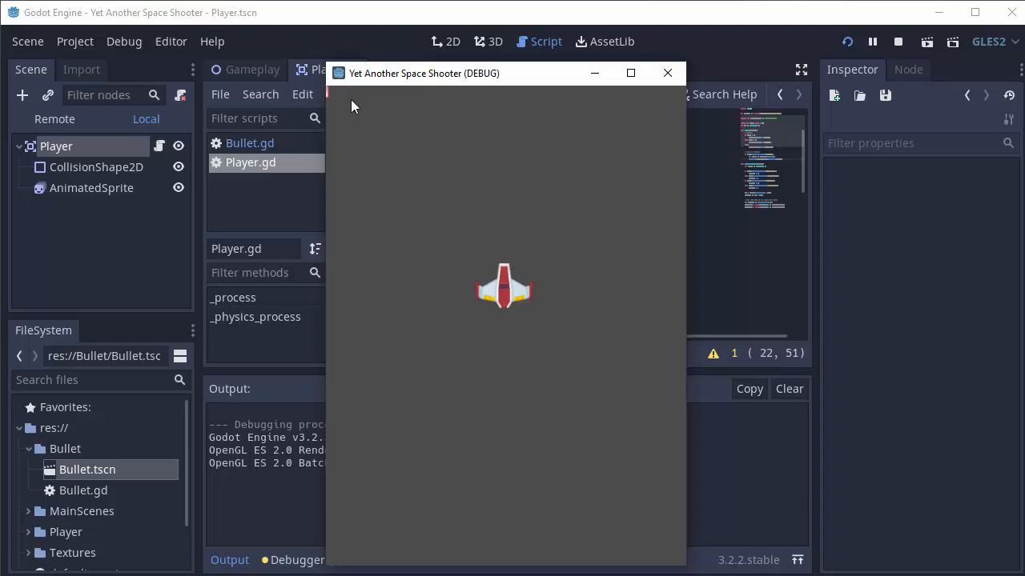
mouse_move(364, 120)
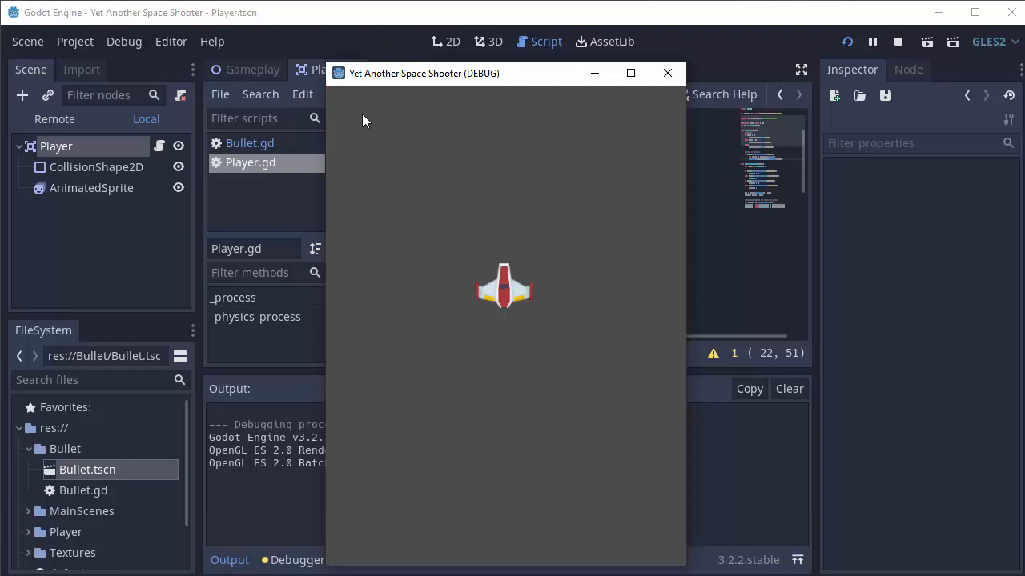
mouse_move(521, 212)
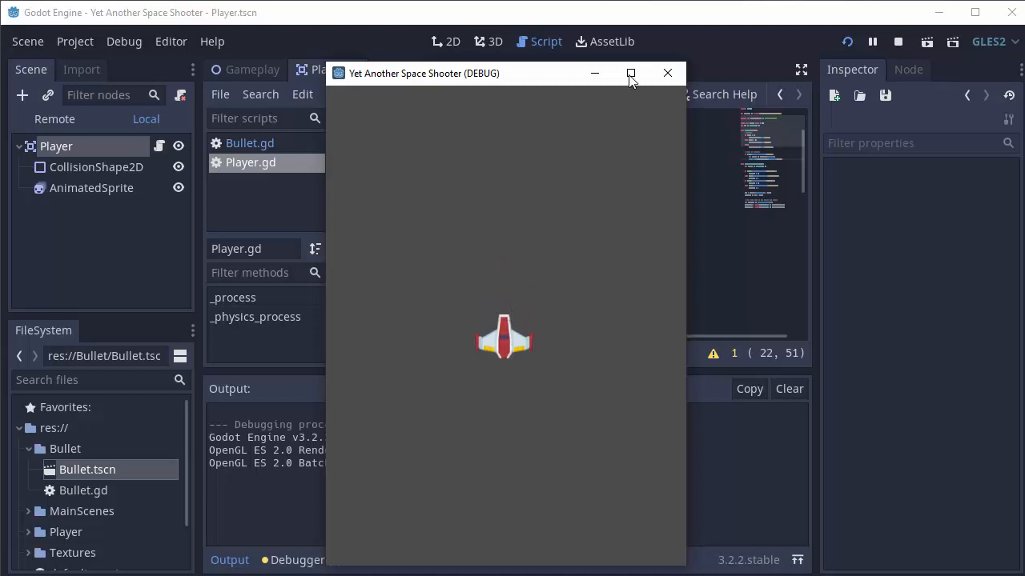
left_click(667, 73)
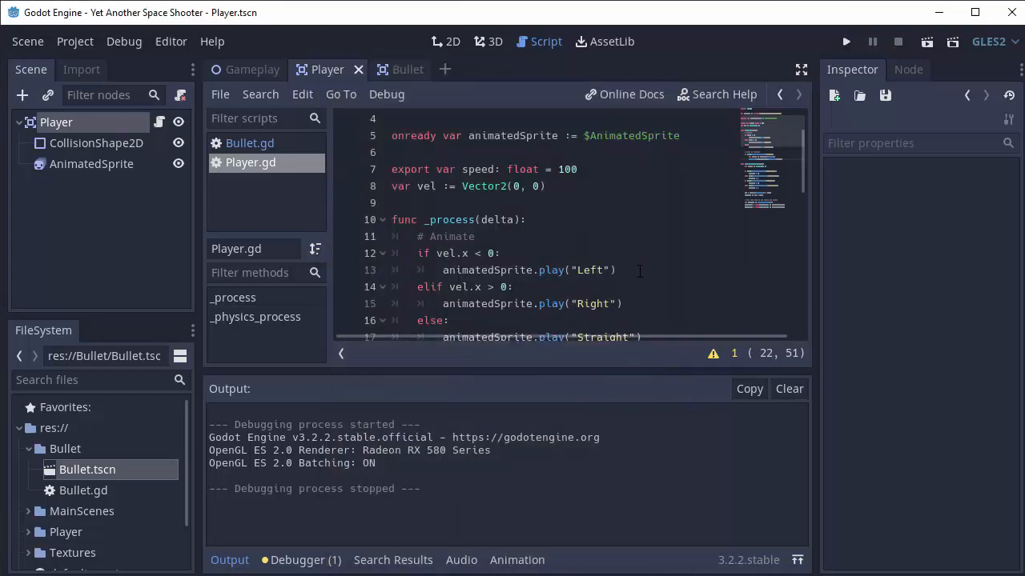
Add 'bullet.position = position' right after the bullet creation line.
scroll("down", 3)
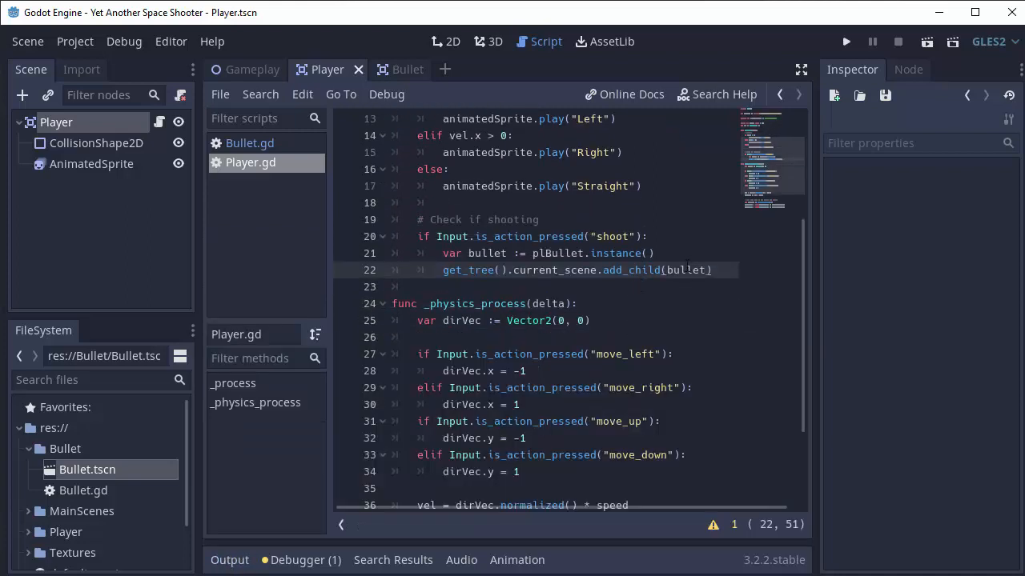
left_click(654, 253)
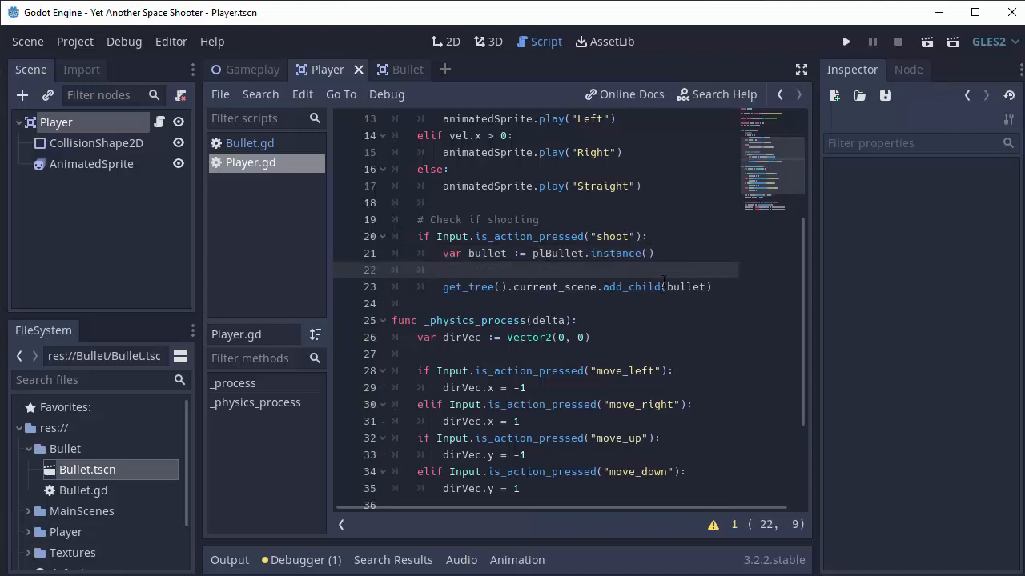
type("bullet.position")
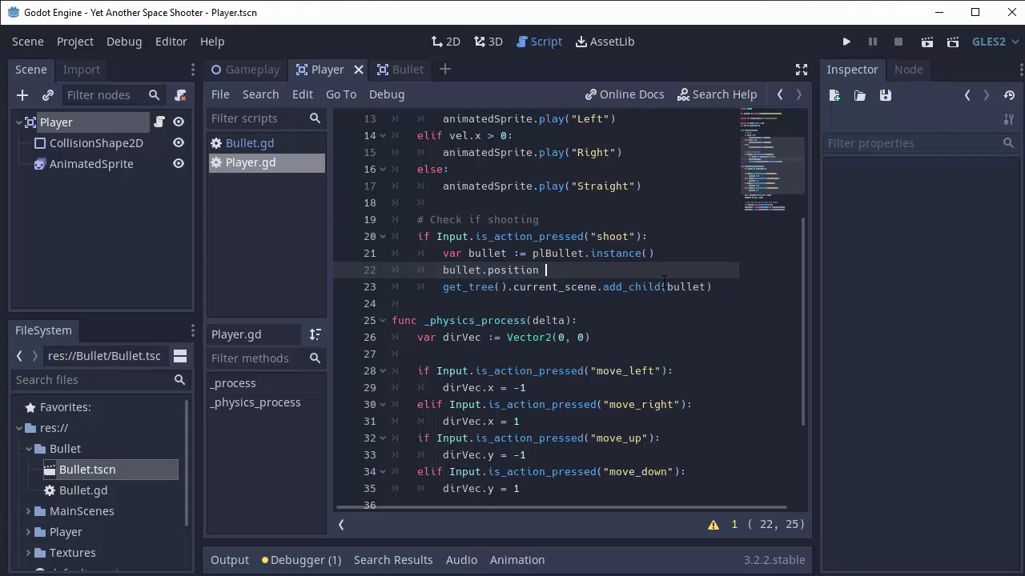
type("=")
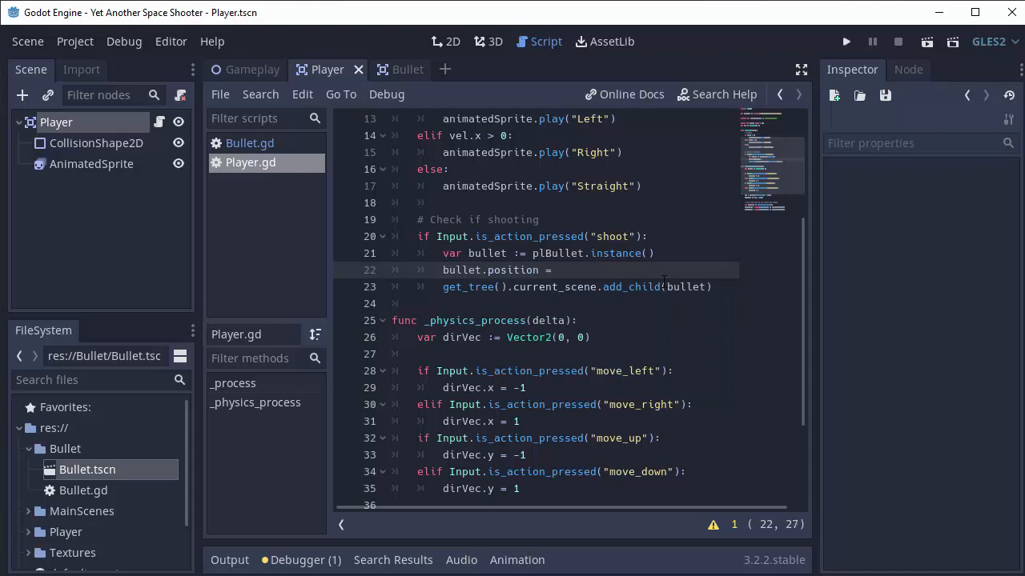
type("position")
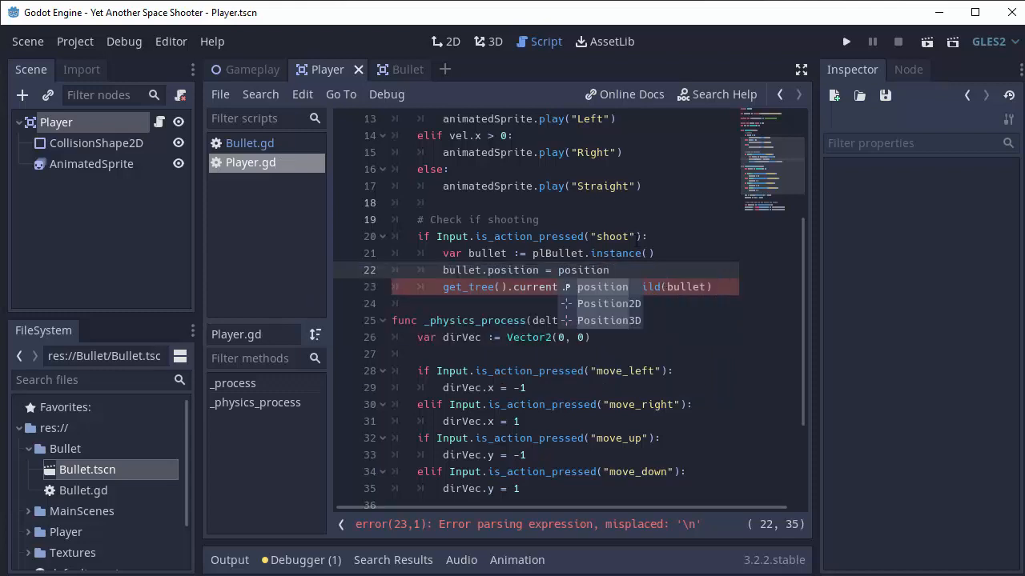
left_click(846, 42)
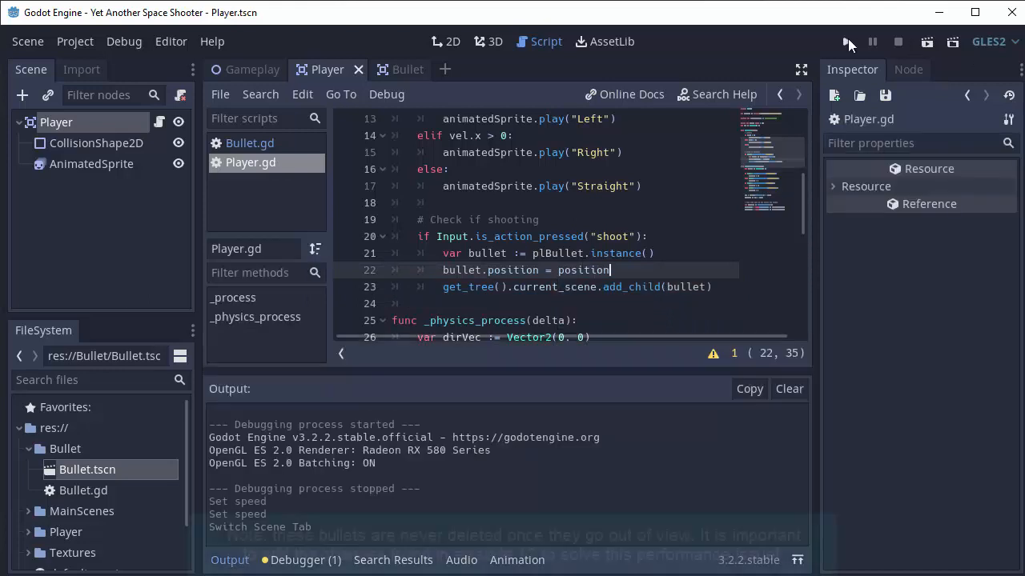
Select the ship's AnimatedSprite node to view its Straight animation frame in 2D.
left_click(847, 42)
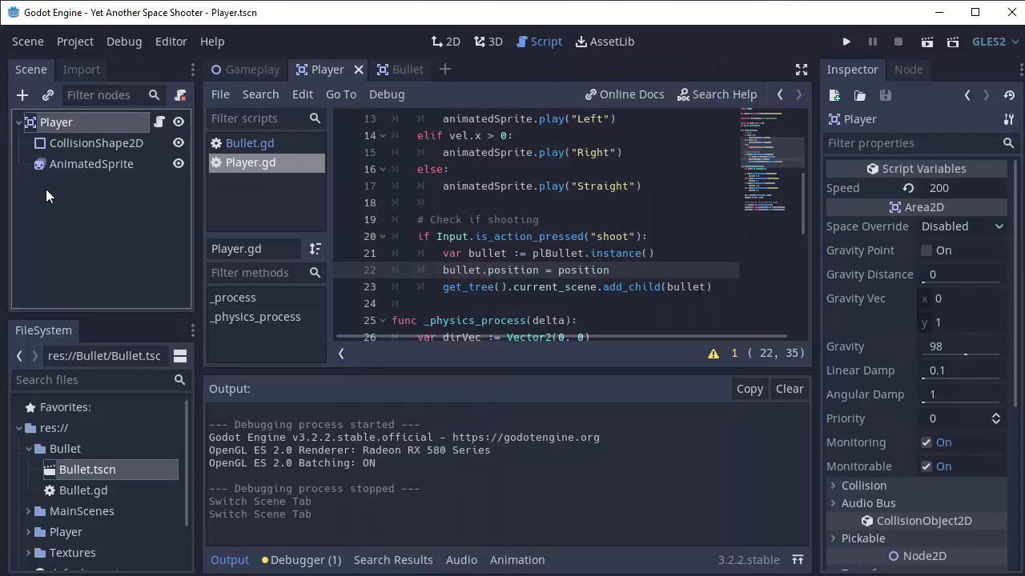
left_click(91, 165)
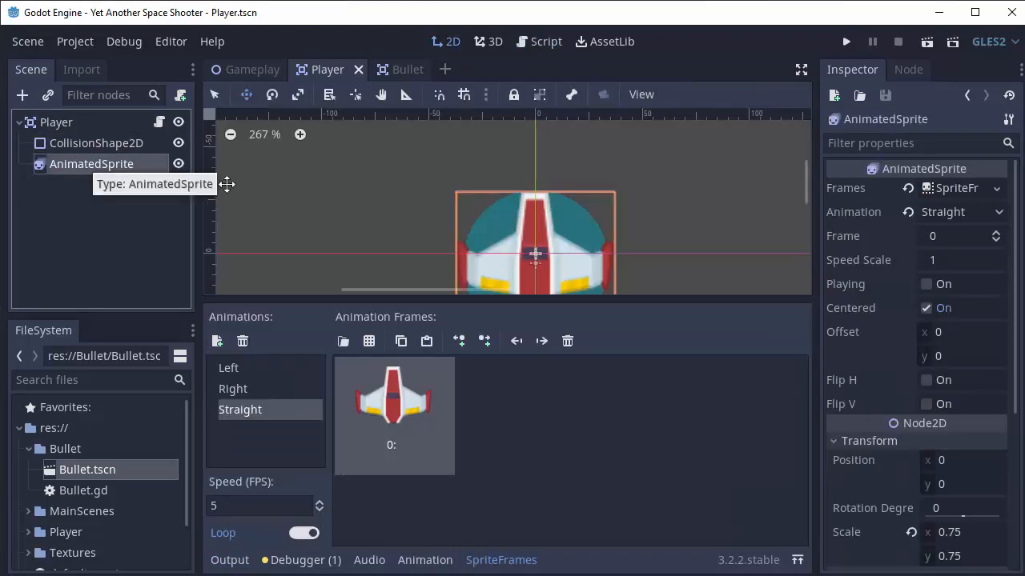
Select CollisionShape2D to view the ship's CircleShape in the viewport and Inspector.
left_click(96, 143)
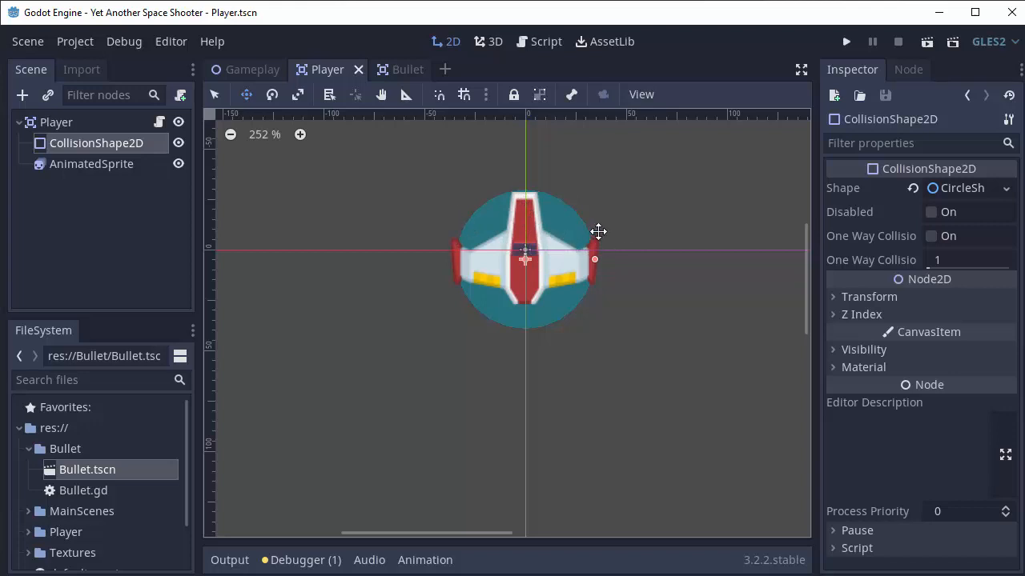
mouse_move(448, 212)
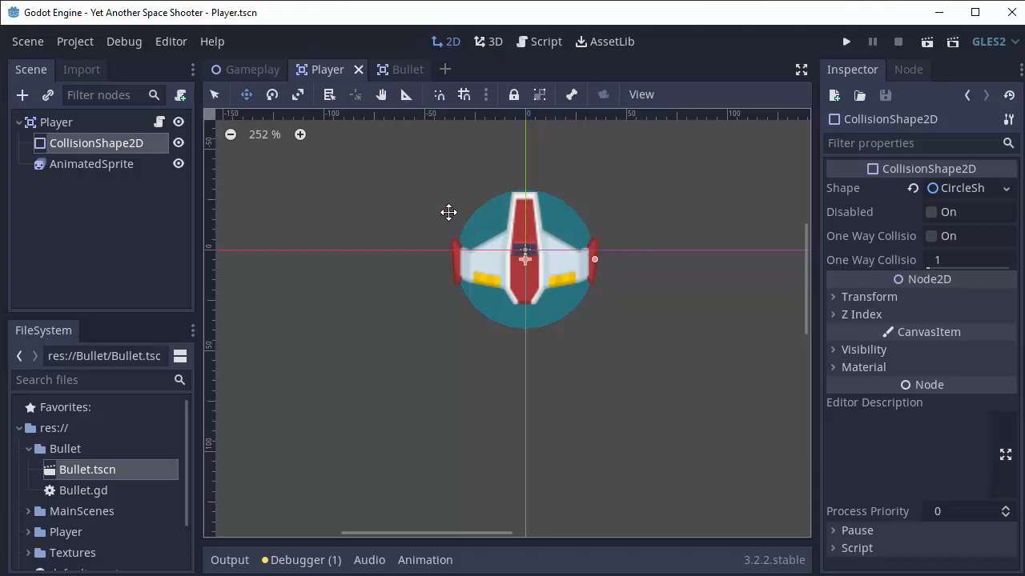
mouse_move(644, 252)
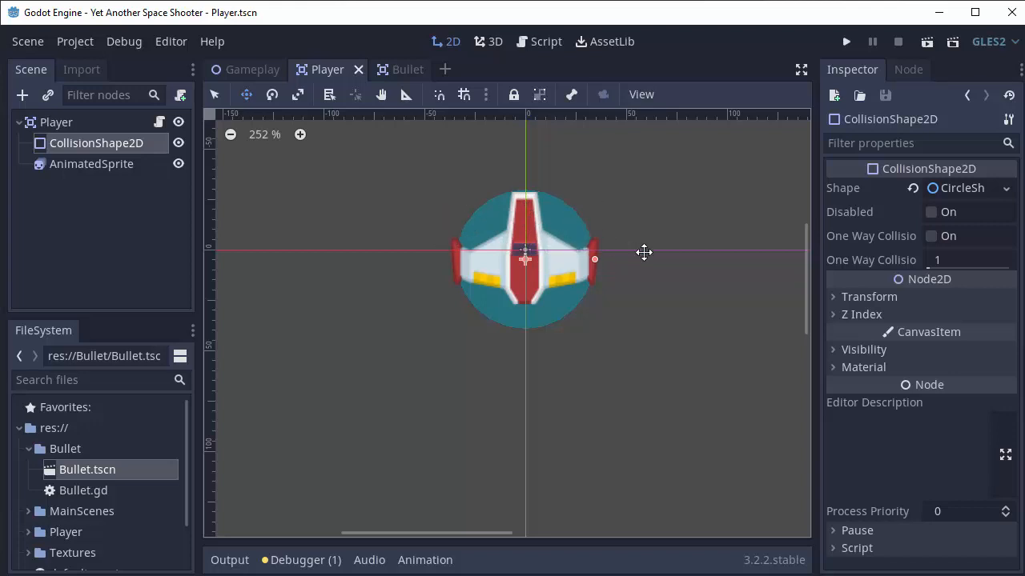